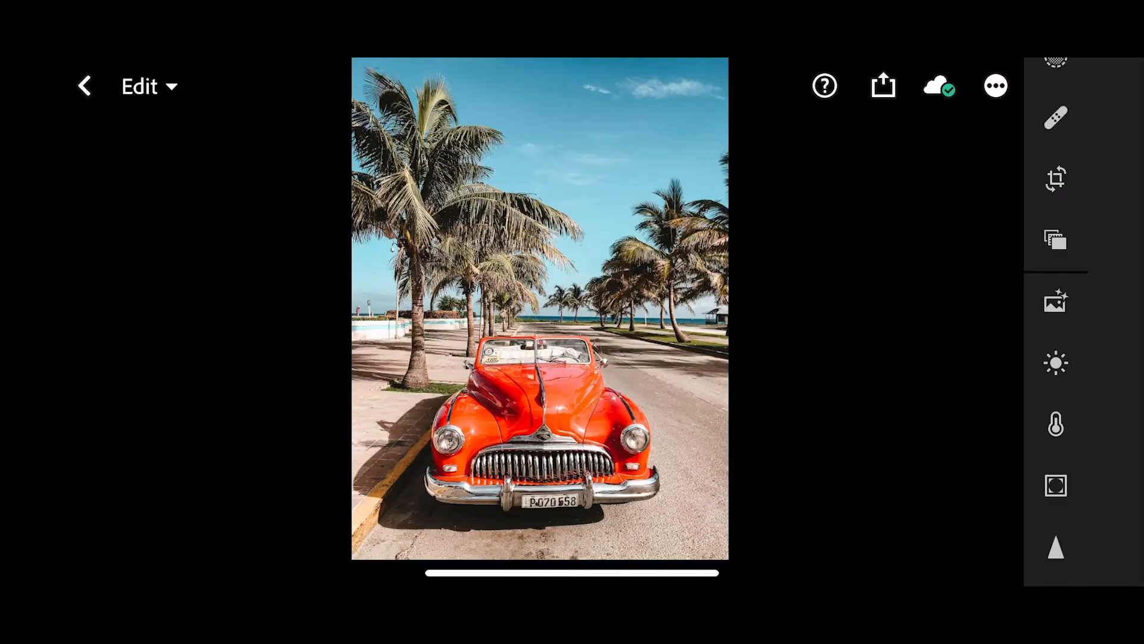
- In the Light panel set exposure to +0.40 and contrast to +10
click(1055, 394)
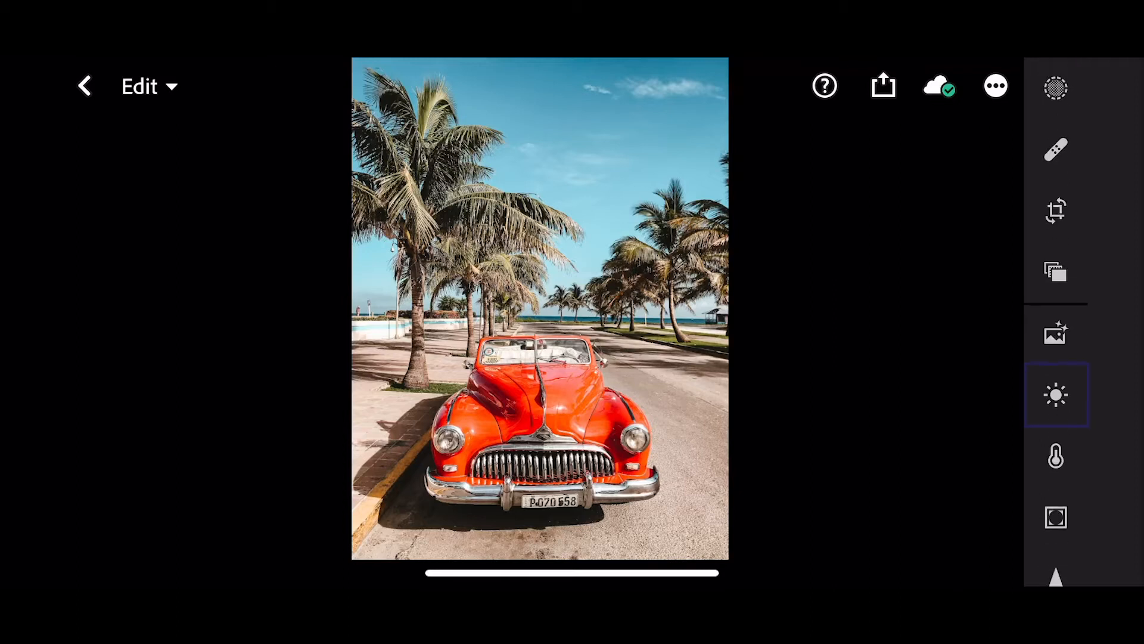
click(1056, 394)
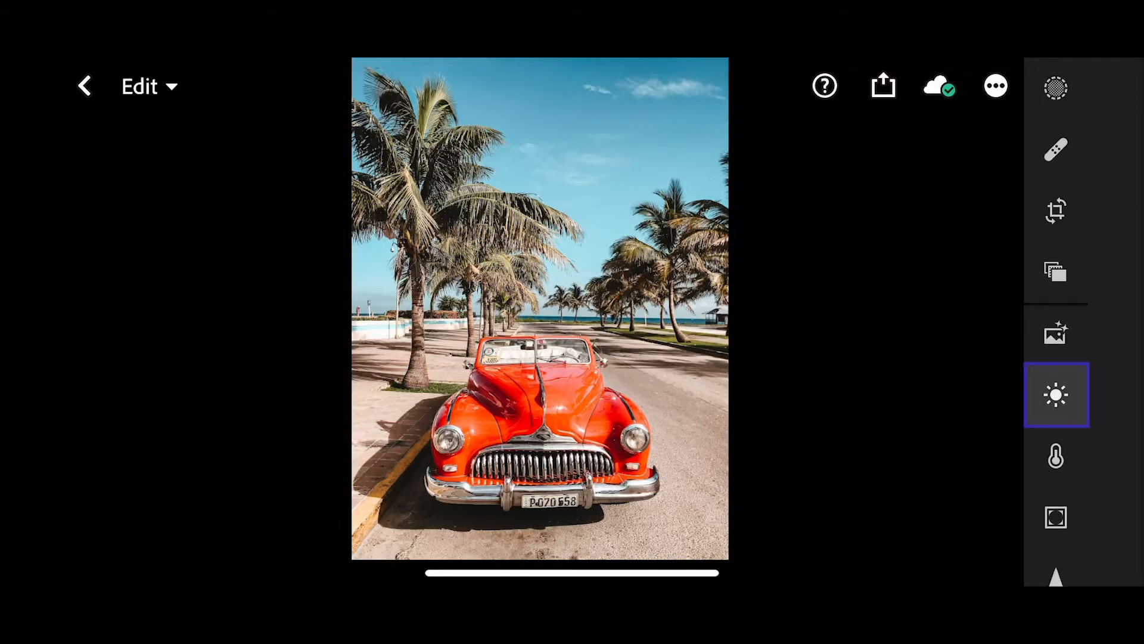
click(1055, 395)
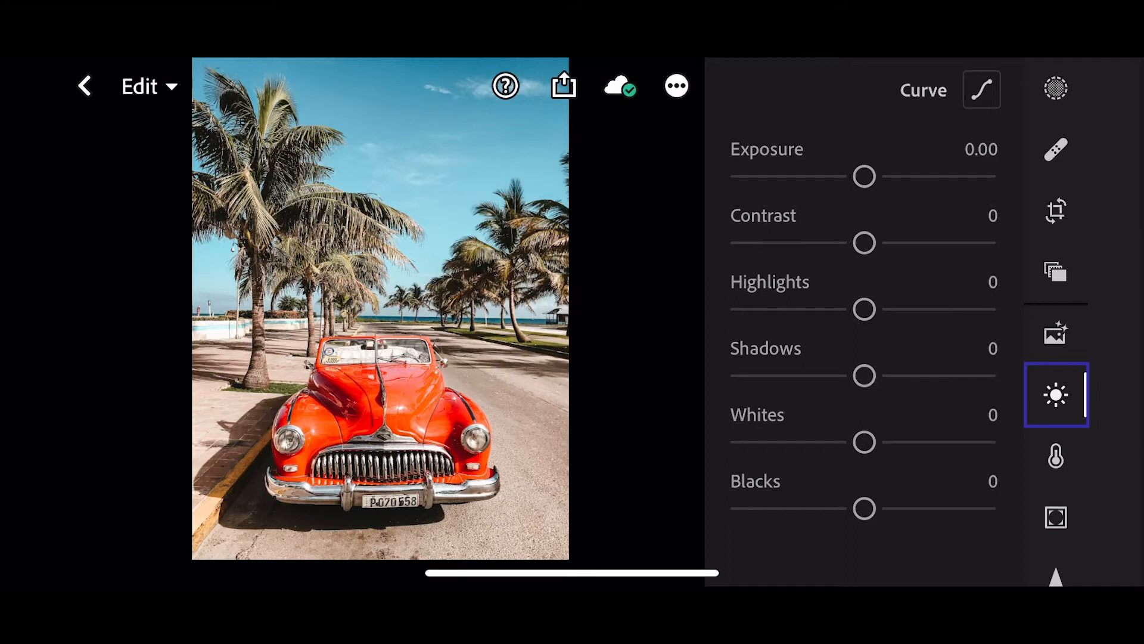
drag(864, 177, 880, 177)
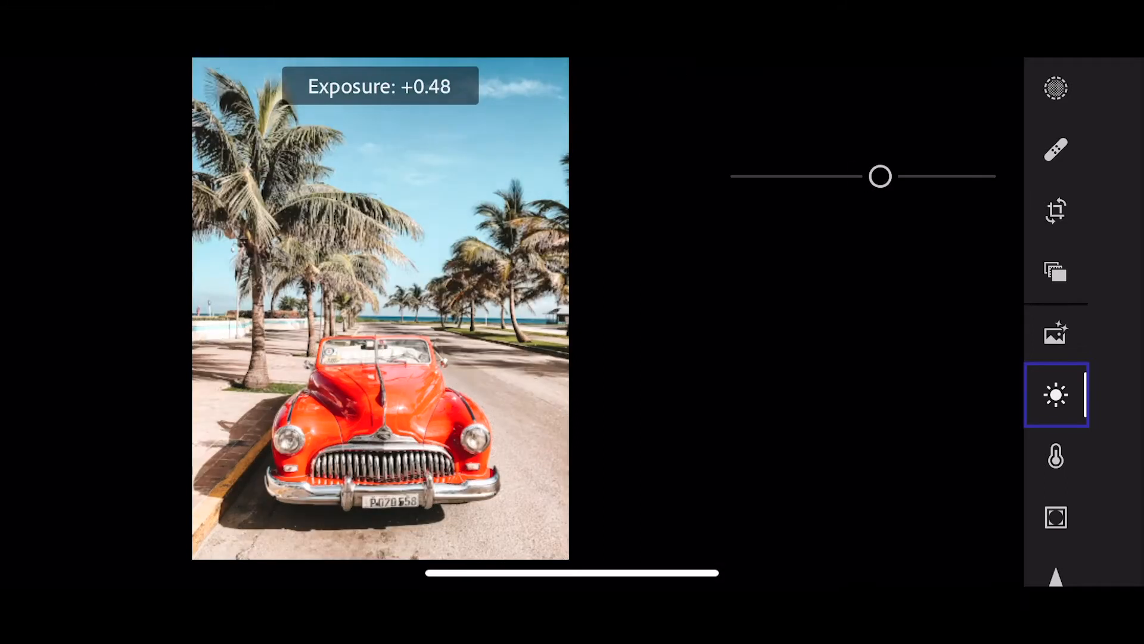
drag(881, 176, 877, 177)
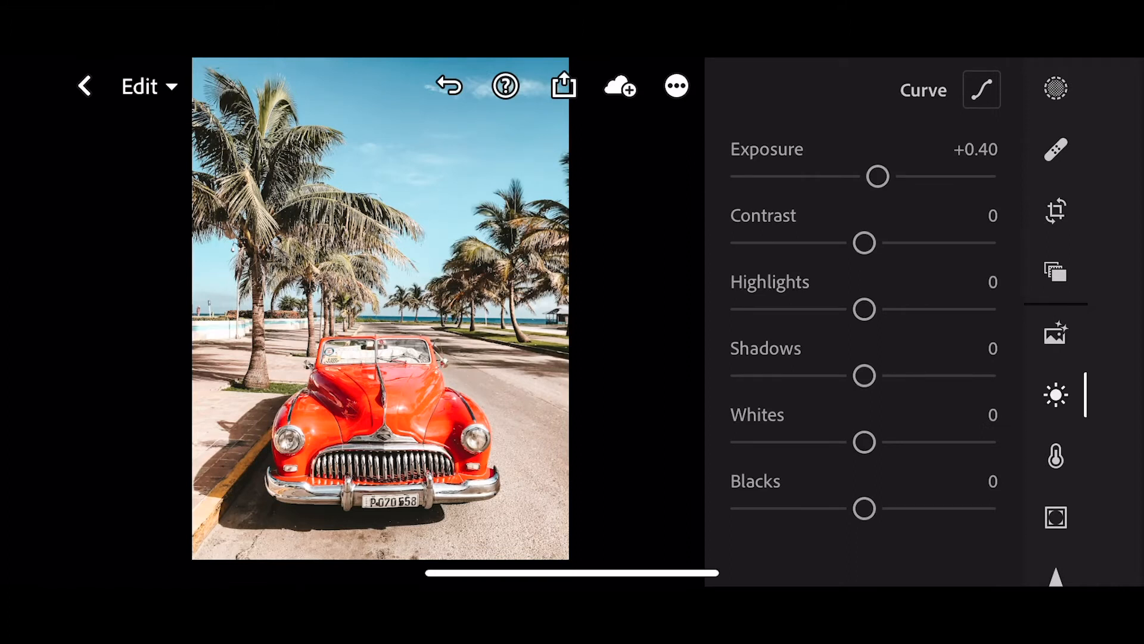
drag(864, 242, 880, 242)
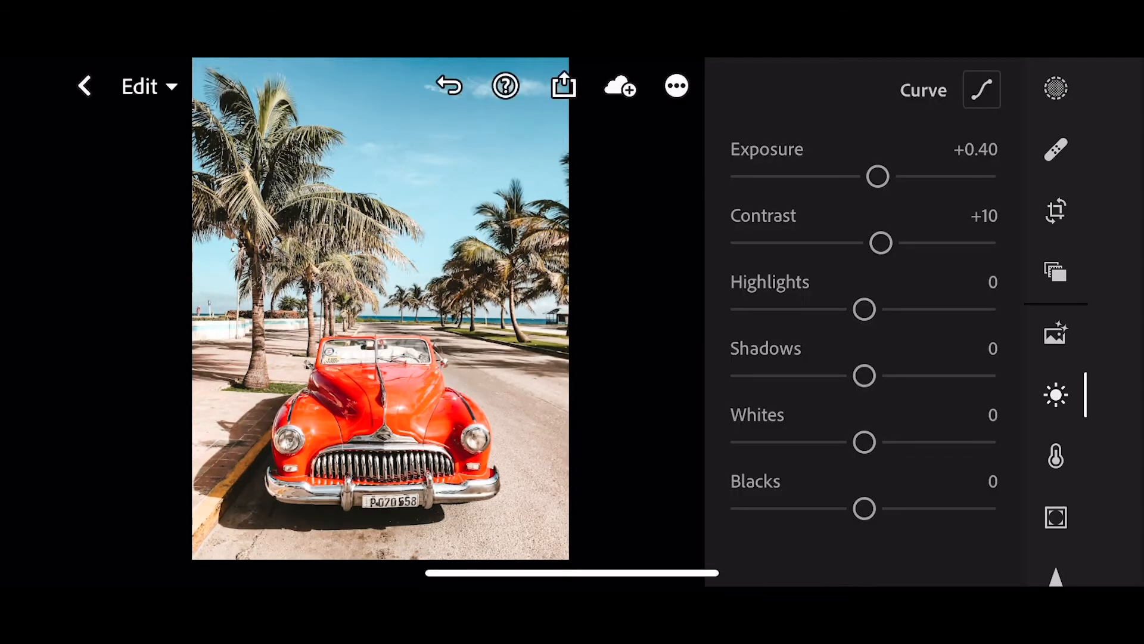
- Set highlights -40, shadows +50, whites -20 and blacks +15
drag(863, 309, 855, 308)
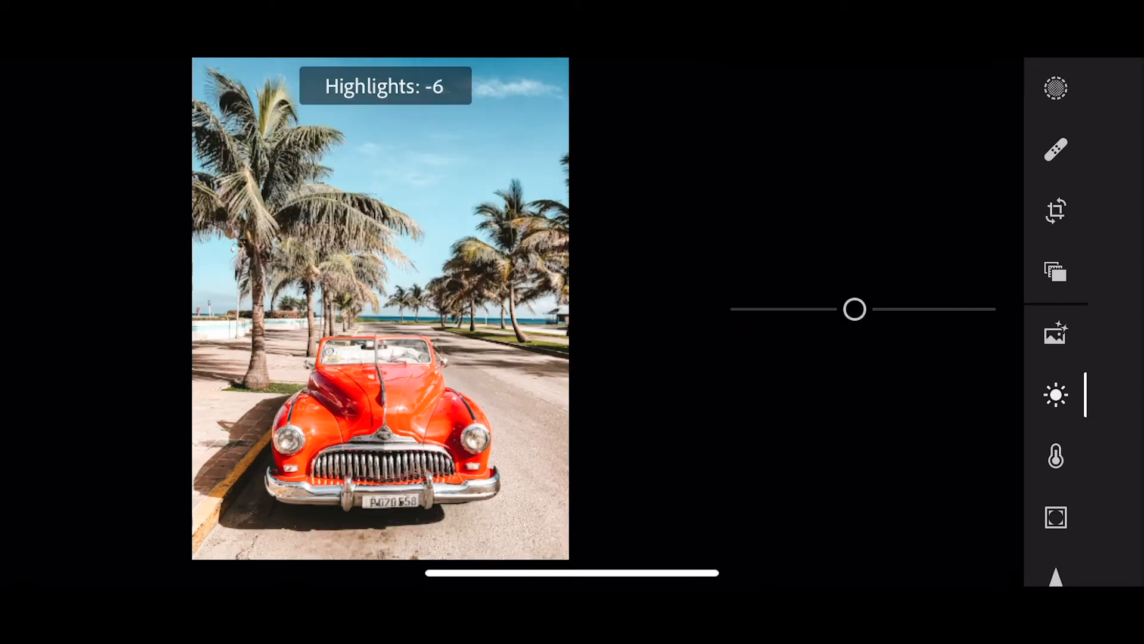
drag(853, 309, 802, 309)
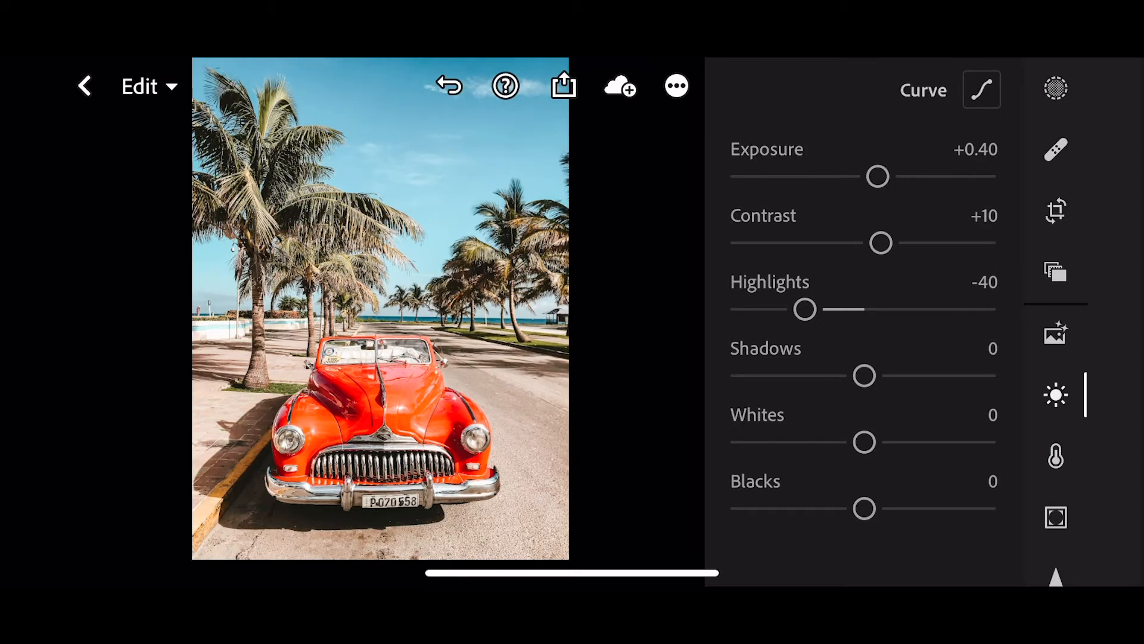
drag(864, 376, 937, 376)
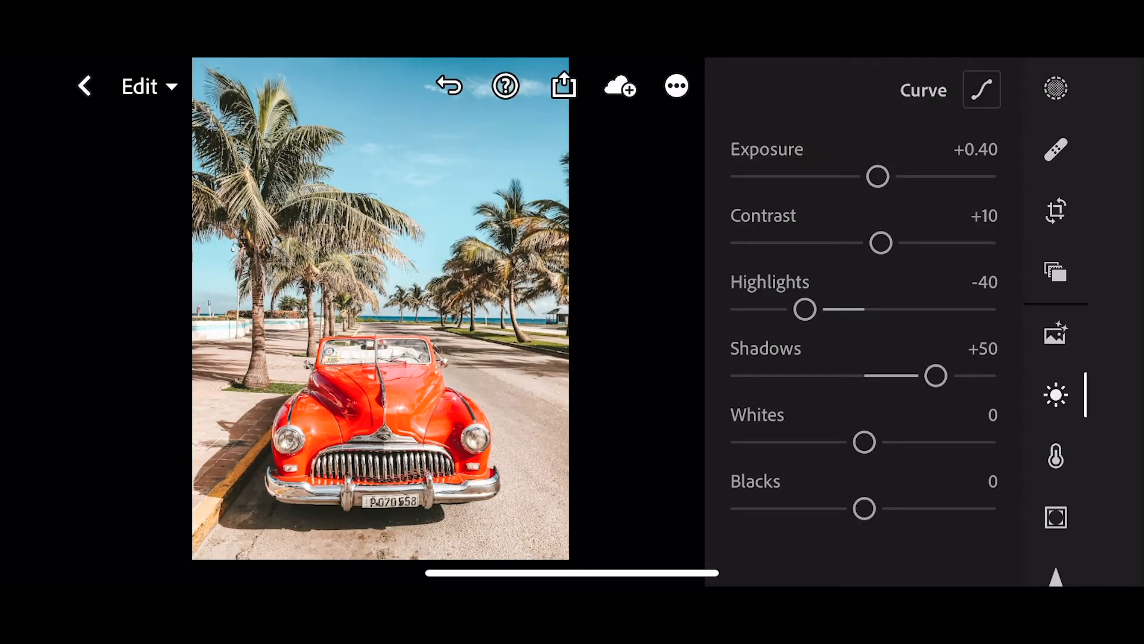
drag(863, 441, 833, 441)
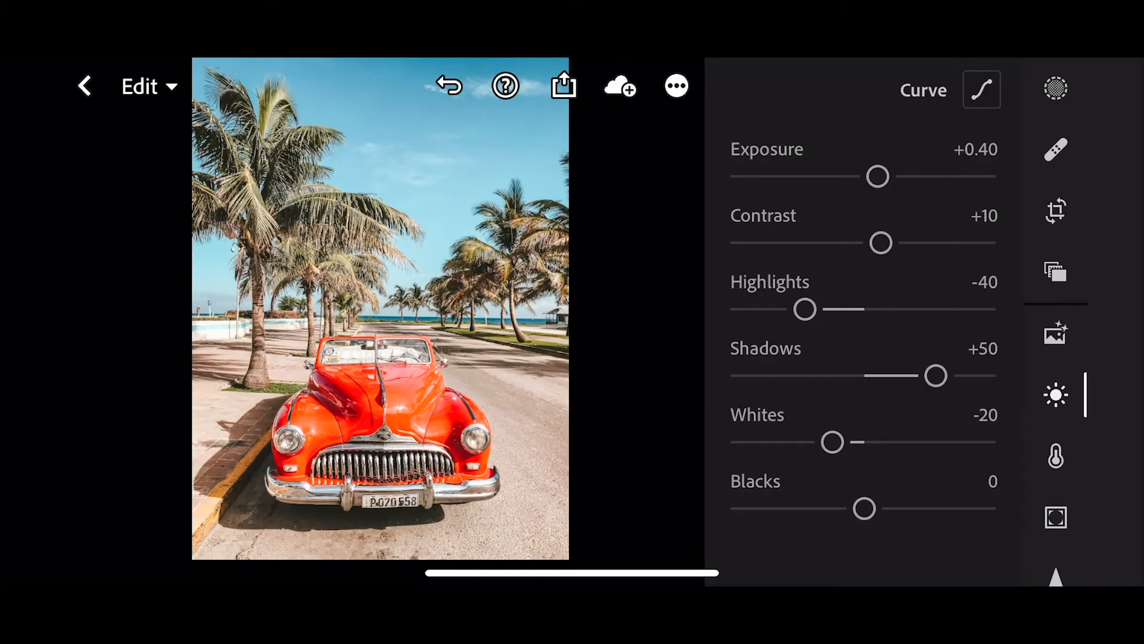
drag(863, 508, 889, 508)
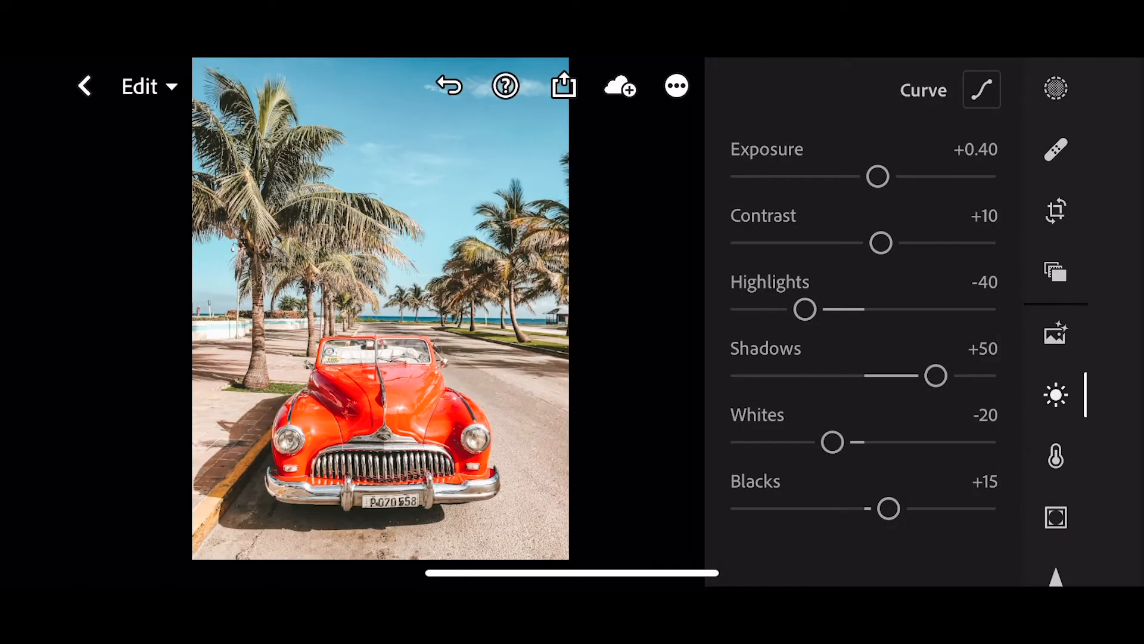
click(980, 91)
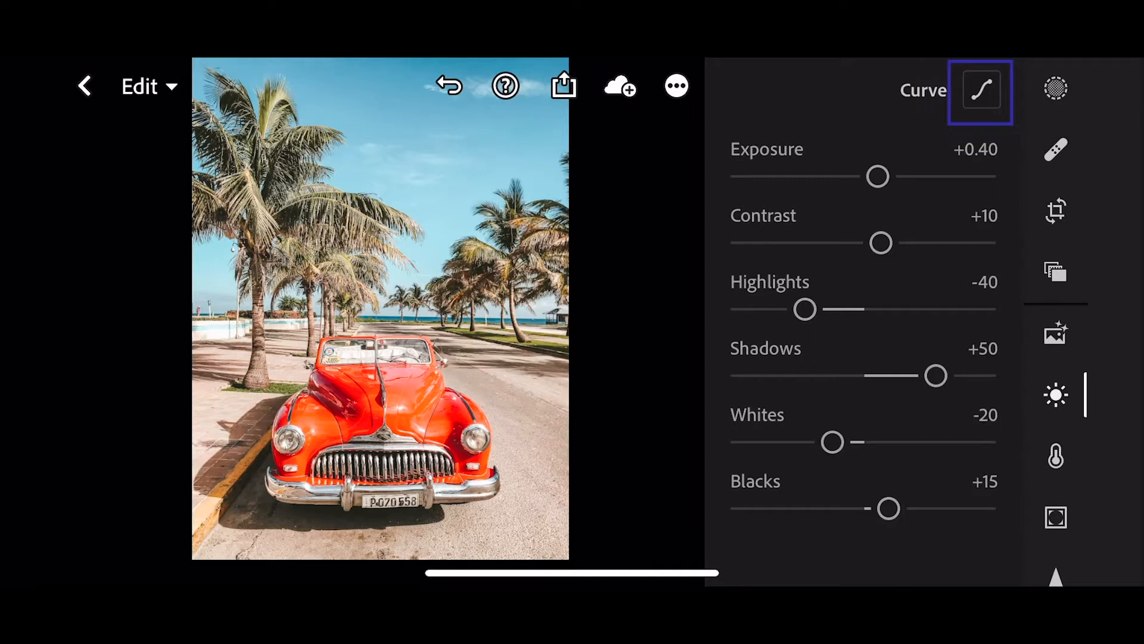
- Shape the RGB tone curve and adjust the red and blue channel curves toward teal, then finish
click(980, 93)
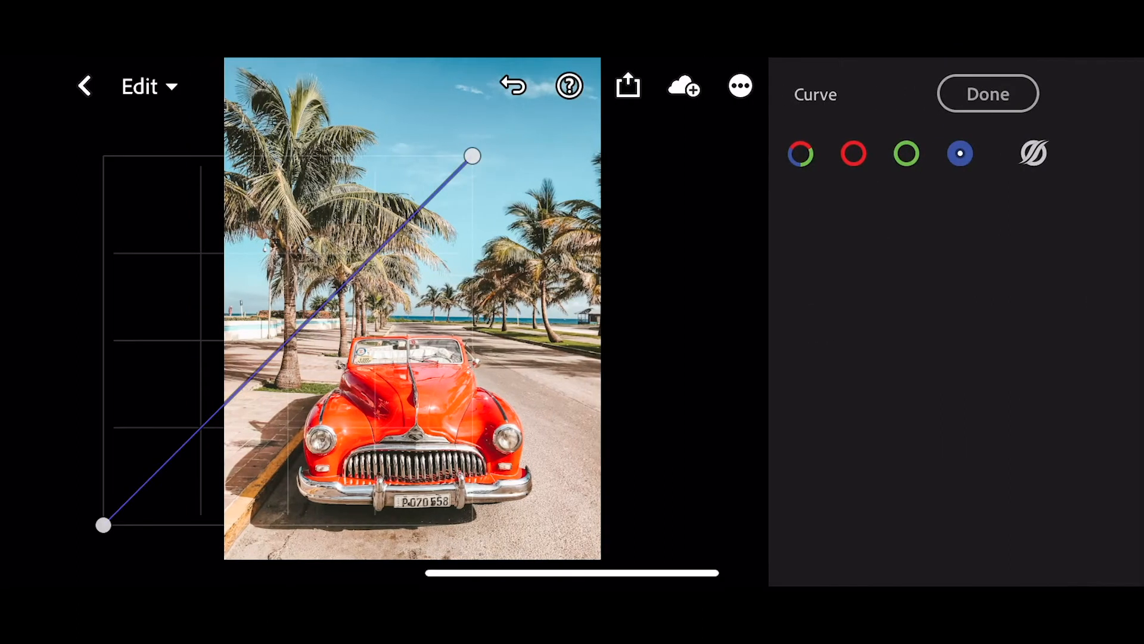
click(801, 154)
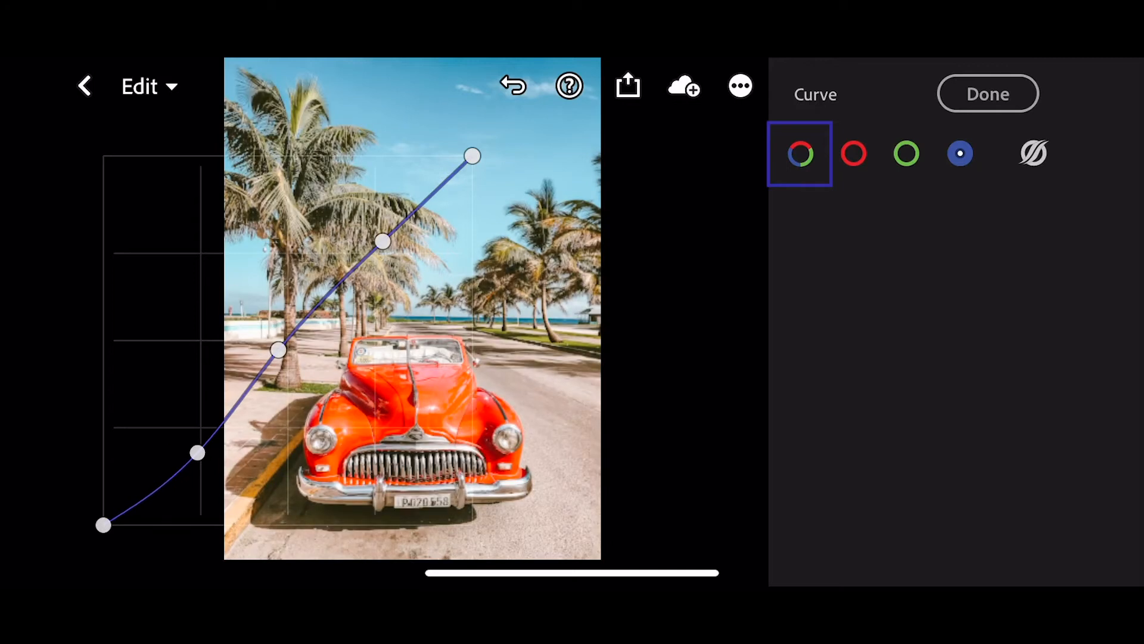
click(799, 154)
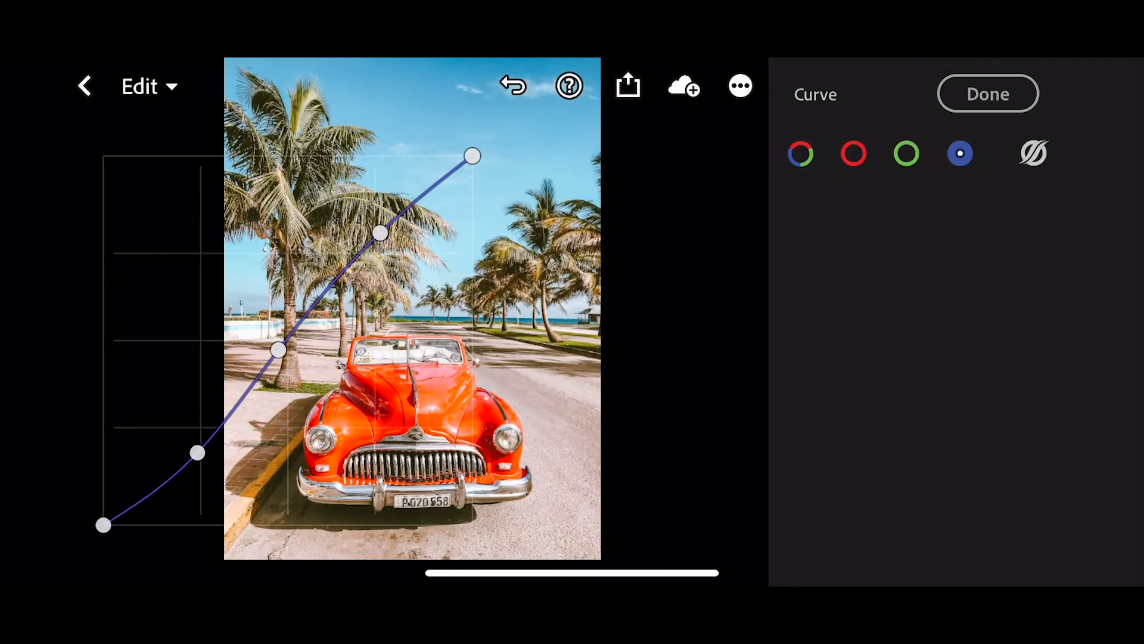
click(853, 152)
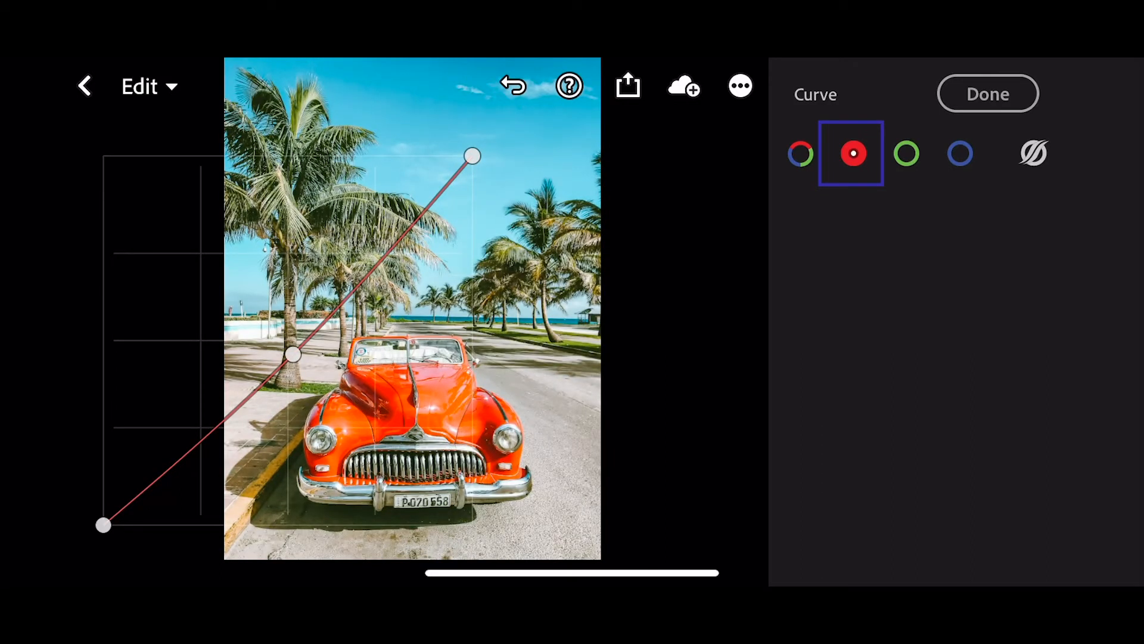
click(959, 152)
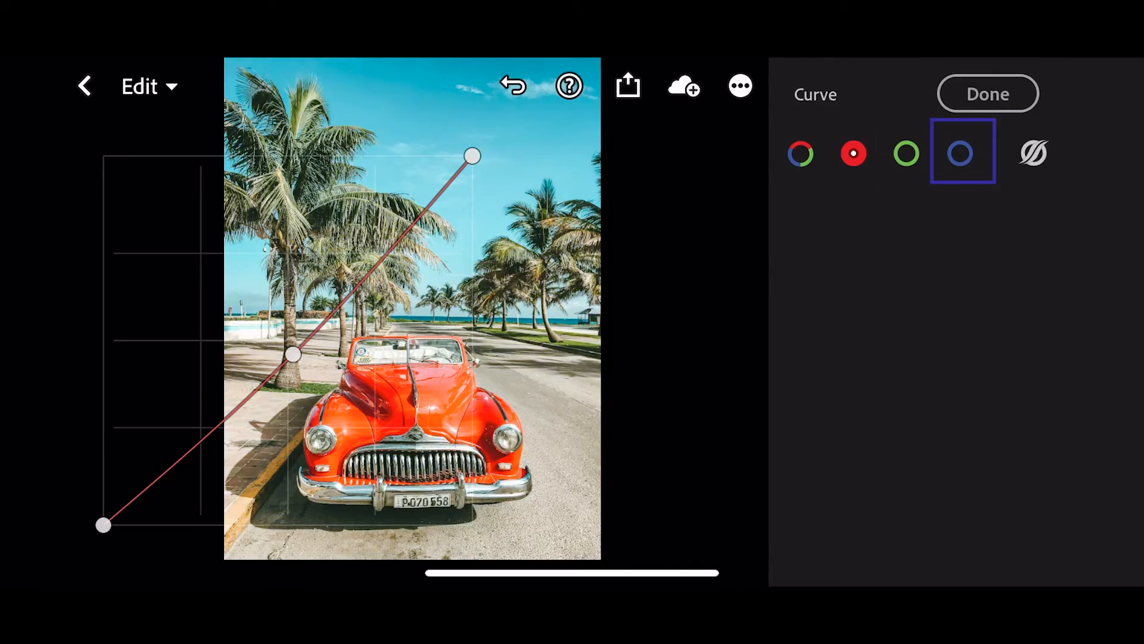
click(960, 154)
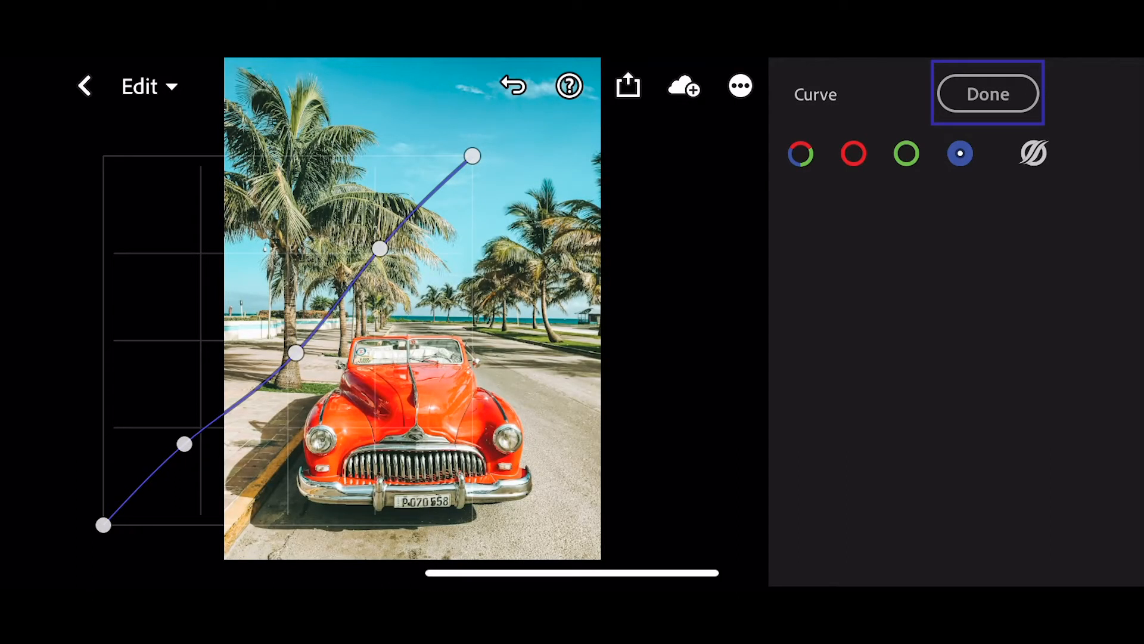
click(987, 93)
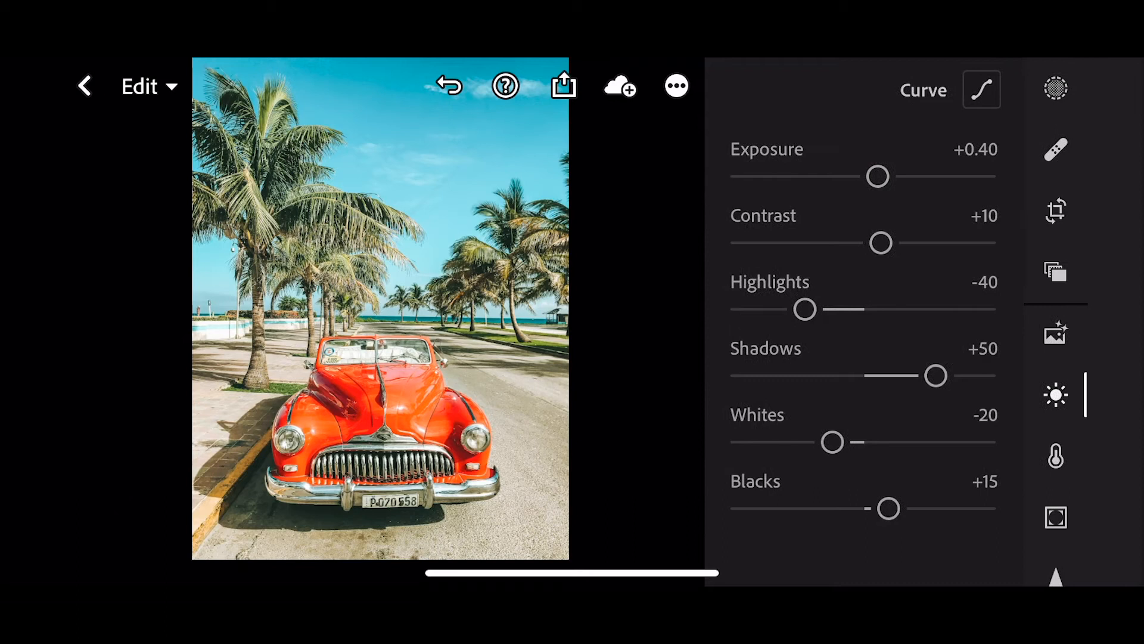
- In the Color panel lower overall saturation to -21 with vibrance at +10
click(1055, 454)
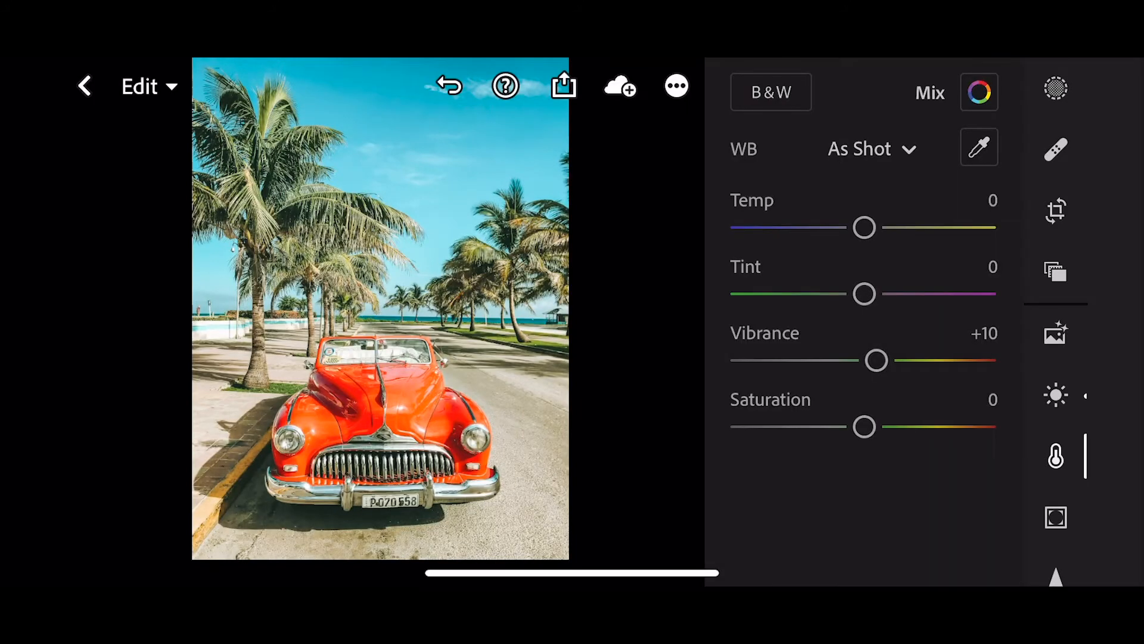
drag(863, 426, 837, 426)
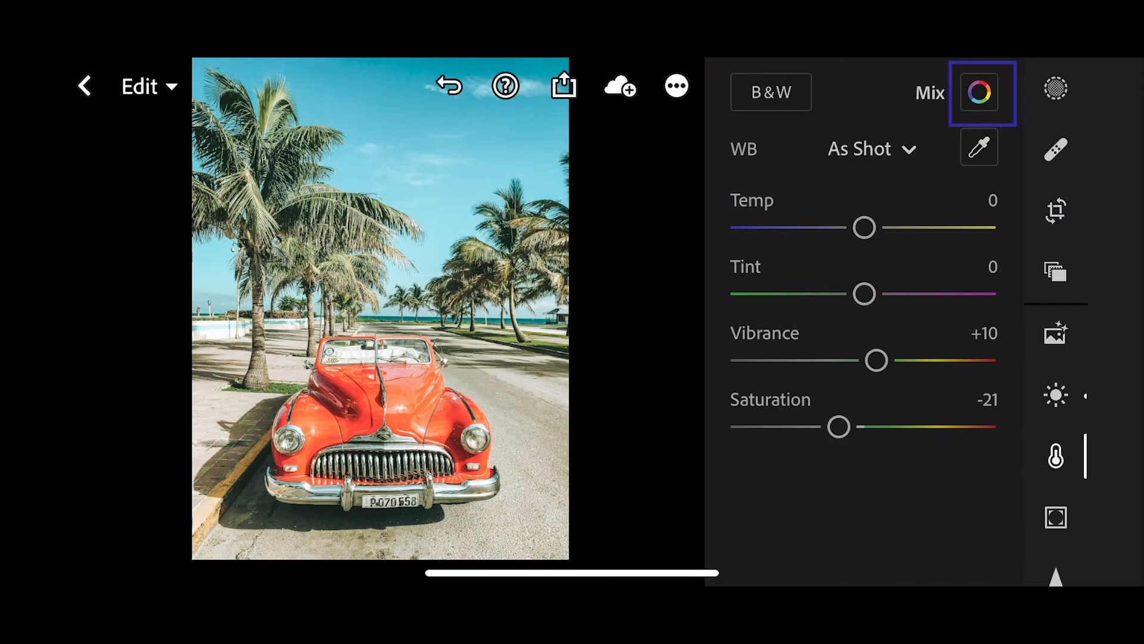
- In Color Mix push the reds to hue +100 and saturation +20
click(982, 92)
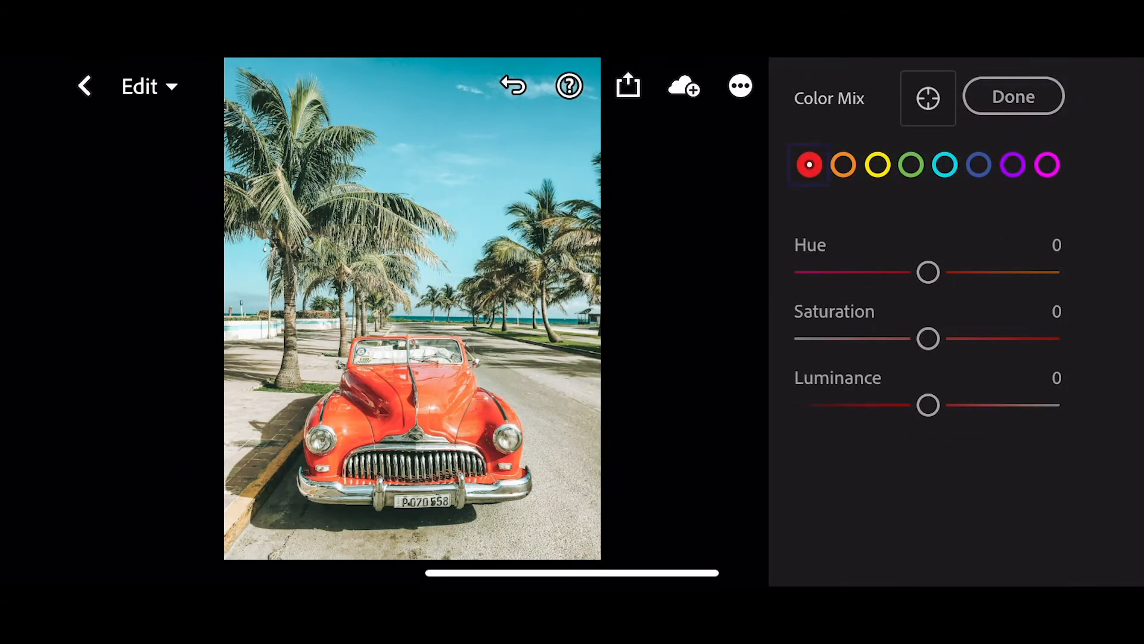
drag(928, 272, 1051, 272)
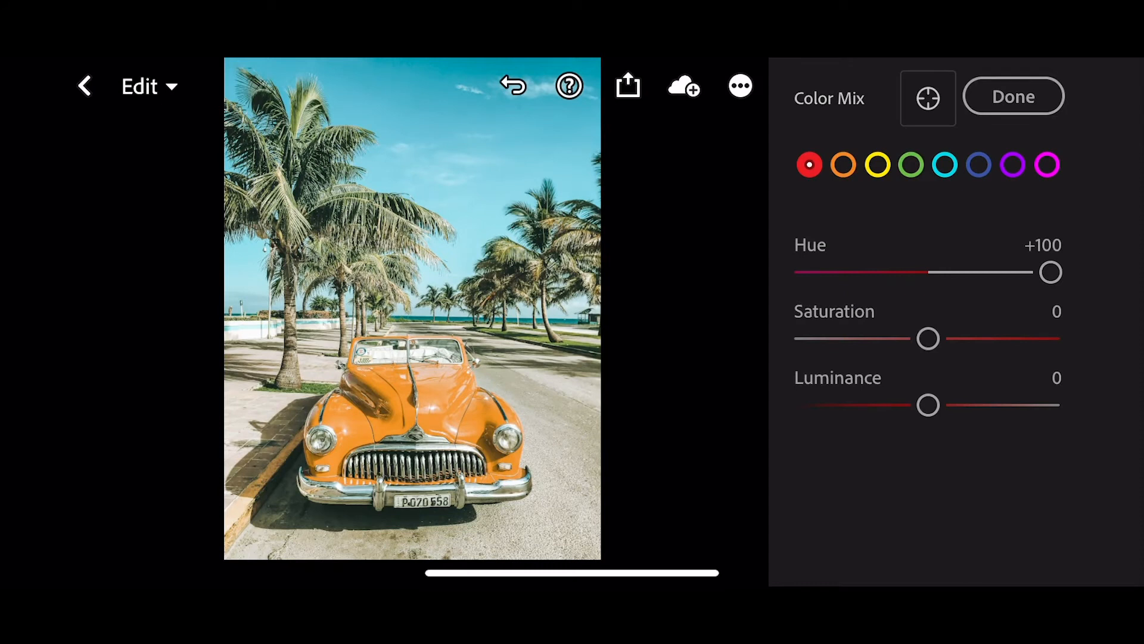
drag(928, 338, 952, 338)
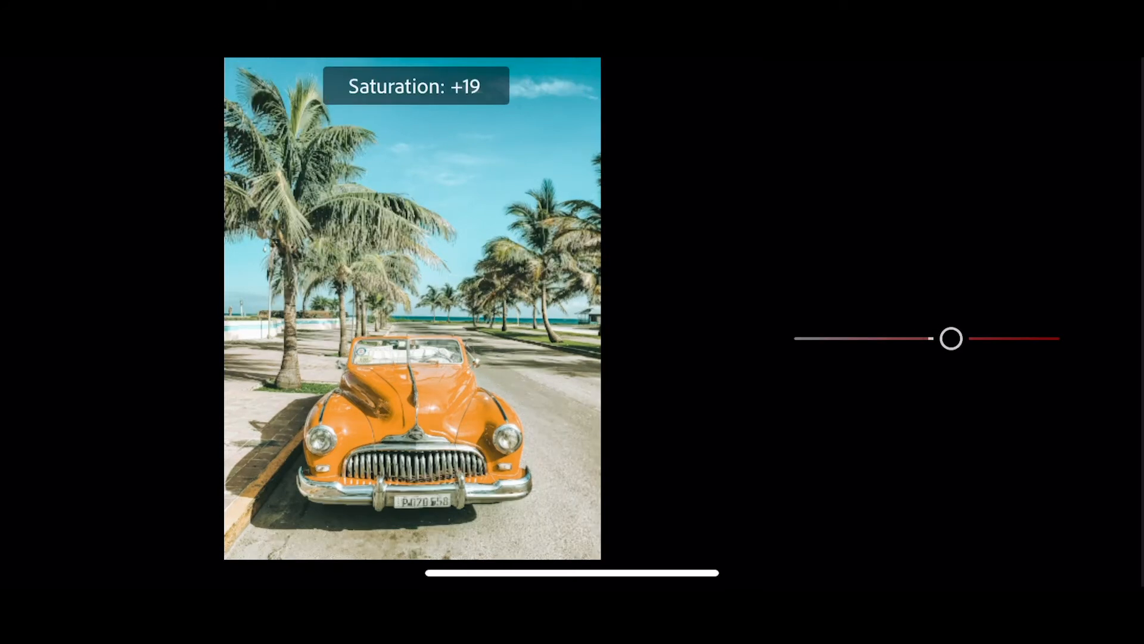
drag(948, 337, 953, 338)
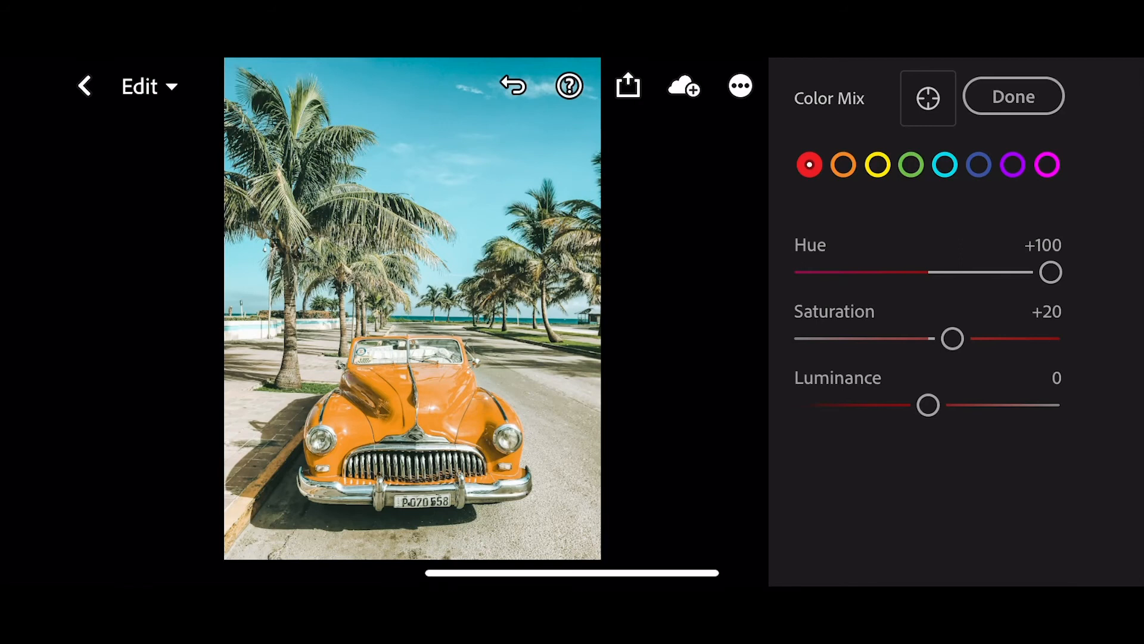
- Boost the saturation of the oranges
click(843, 165)
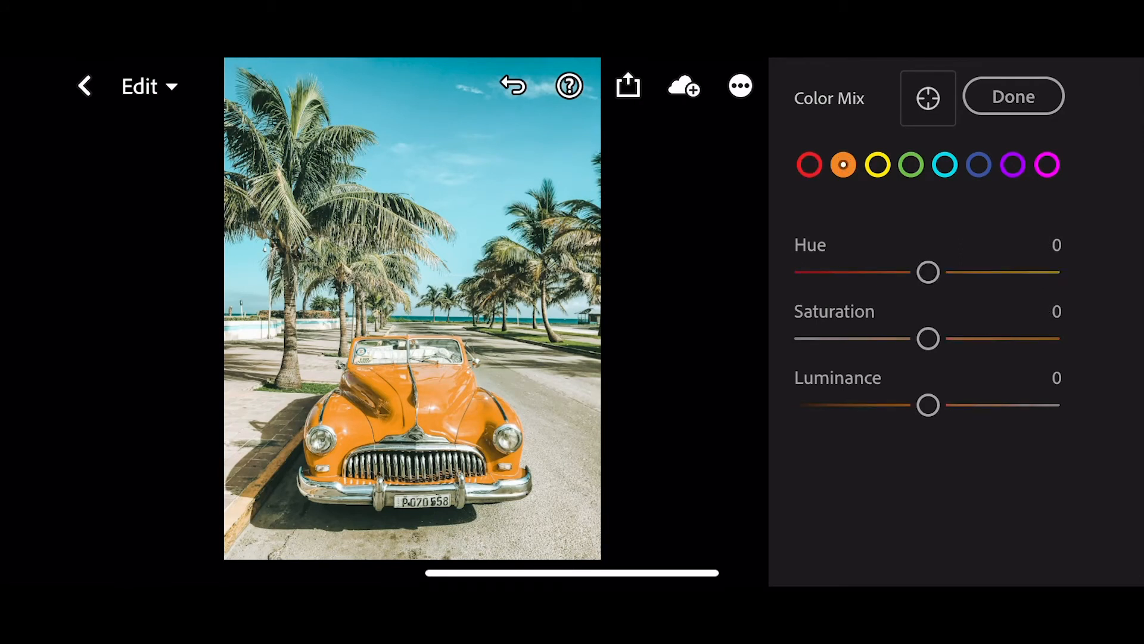
click(842, 164)
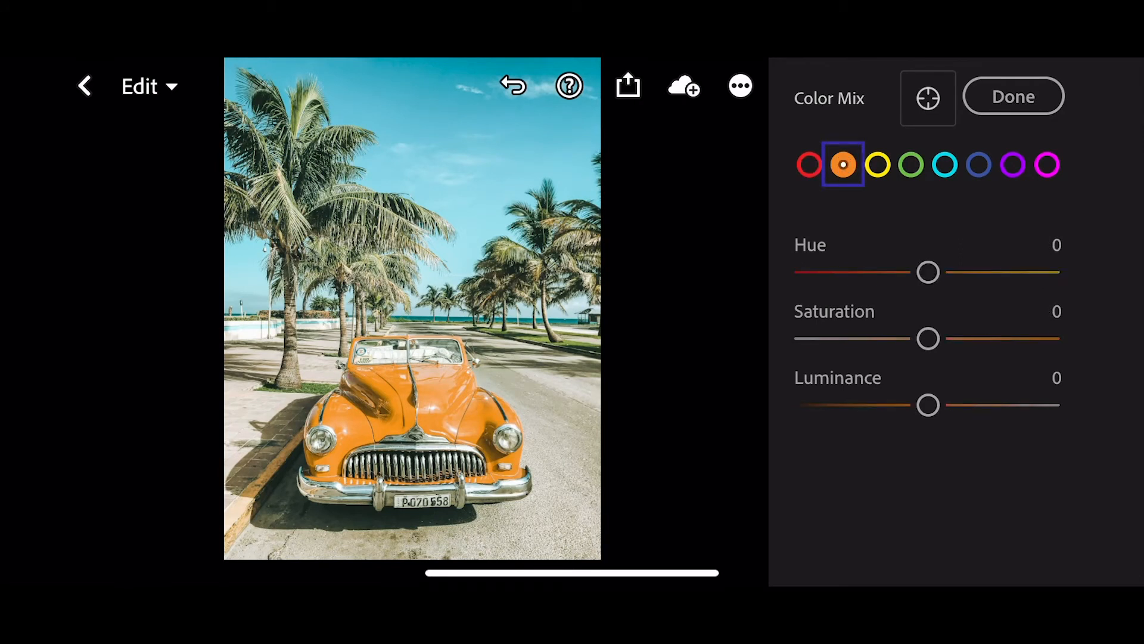
drag(927, 338, 945, 338)
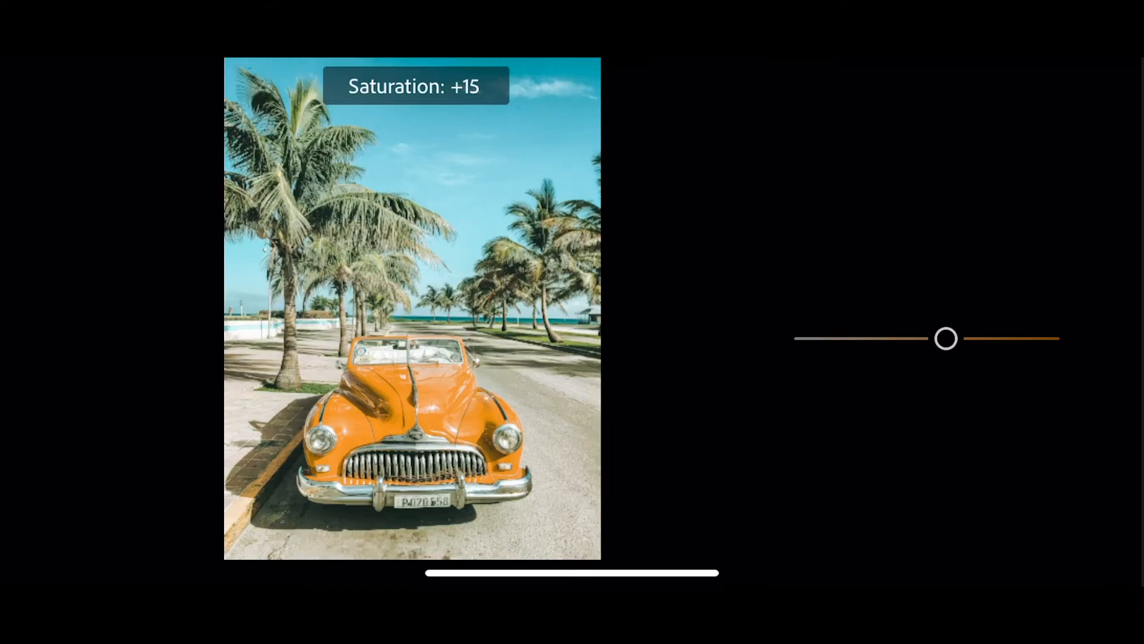
drag(946, 338, 959, 337)
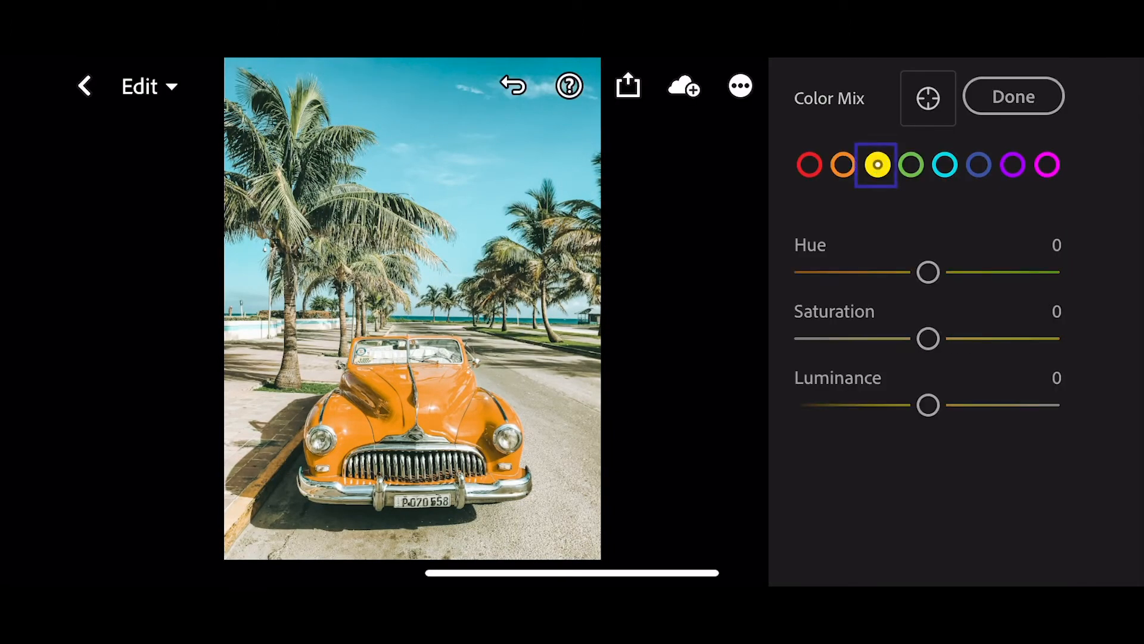
- Set the yellows to saturation +30 and luminance -30
click(1013, 96)
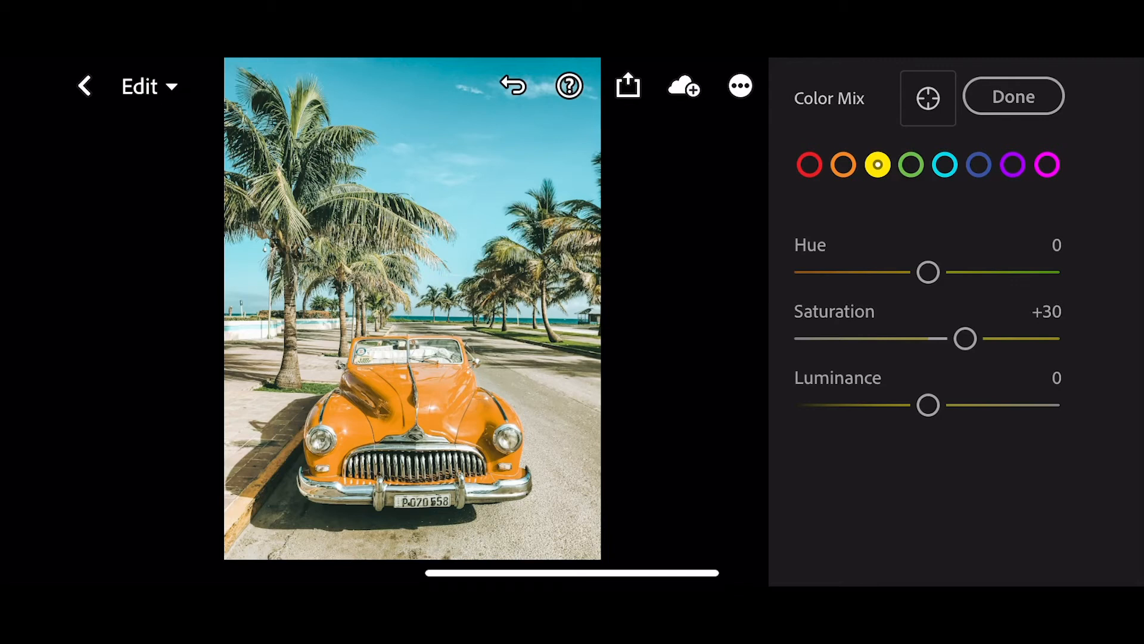
drag(927, 404, 893, 404)
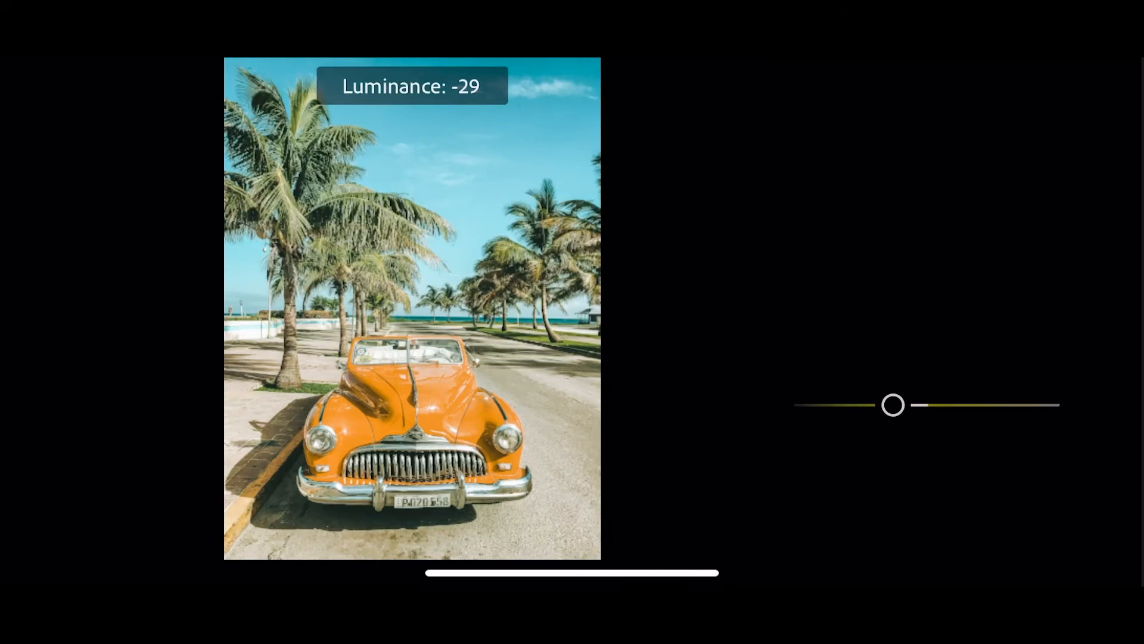
drag(892, 406, 891, 405)
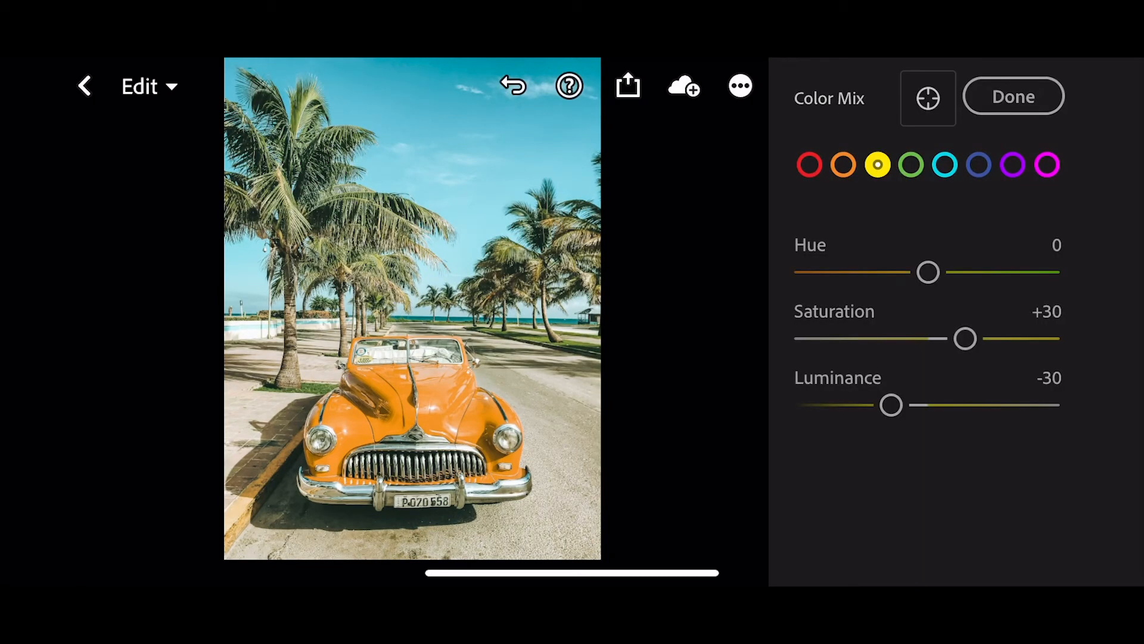
- Shift the greens' hue to -100 and lift their luminance to +5
drag(927, 272, 910, 272)
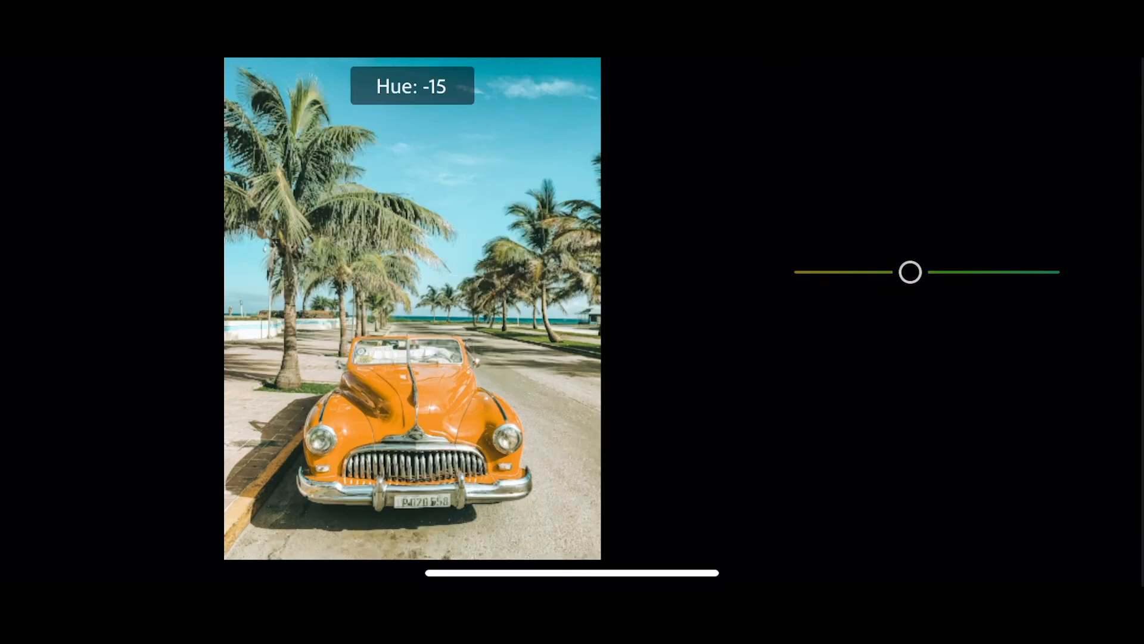
drag(910, 272, 805, 272)
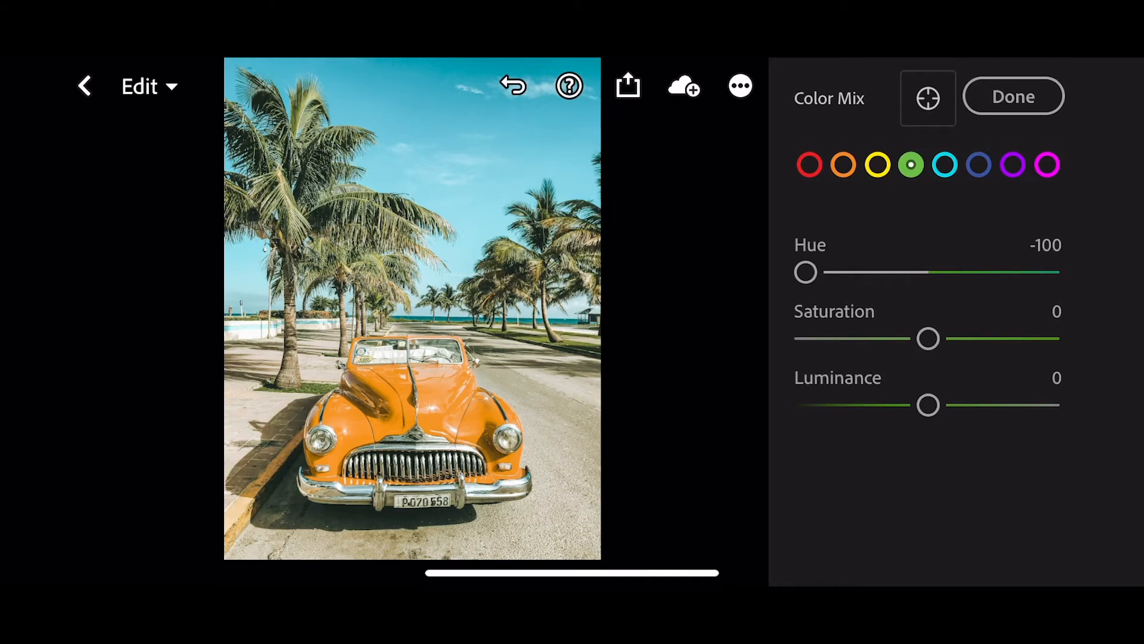
drag(928, 406, 936, 405)
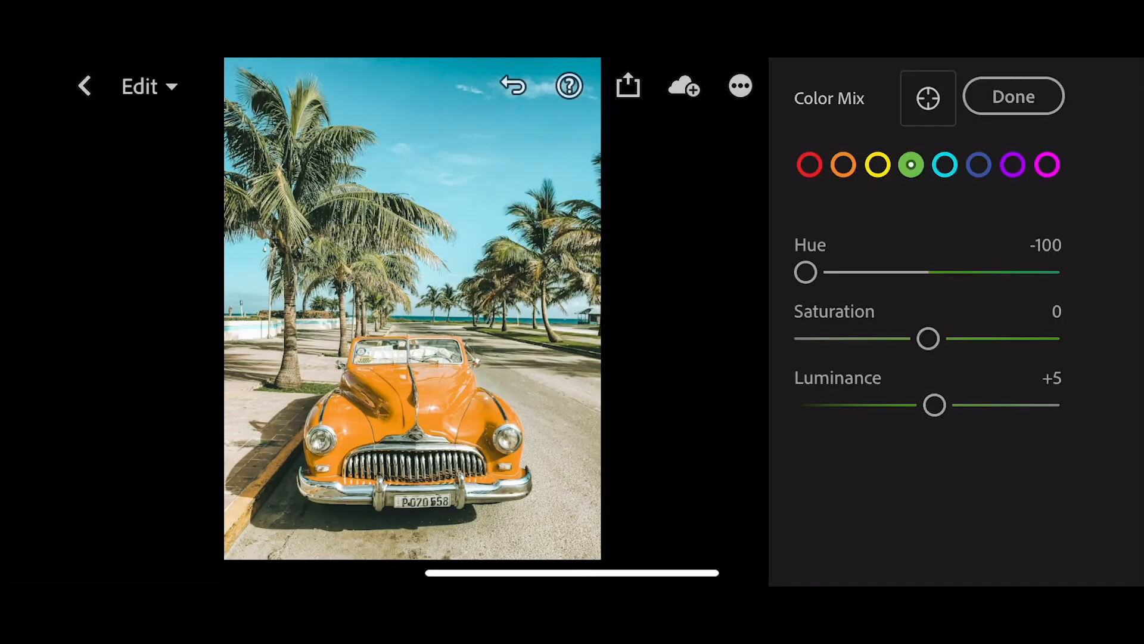
- Set the aquas to hue -6, saturation +5 and luminance +10
click(945, 165)
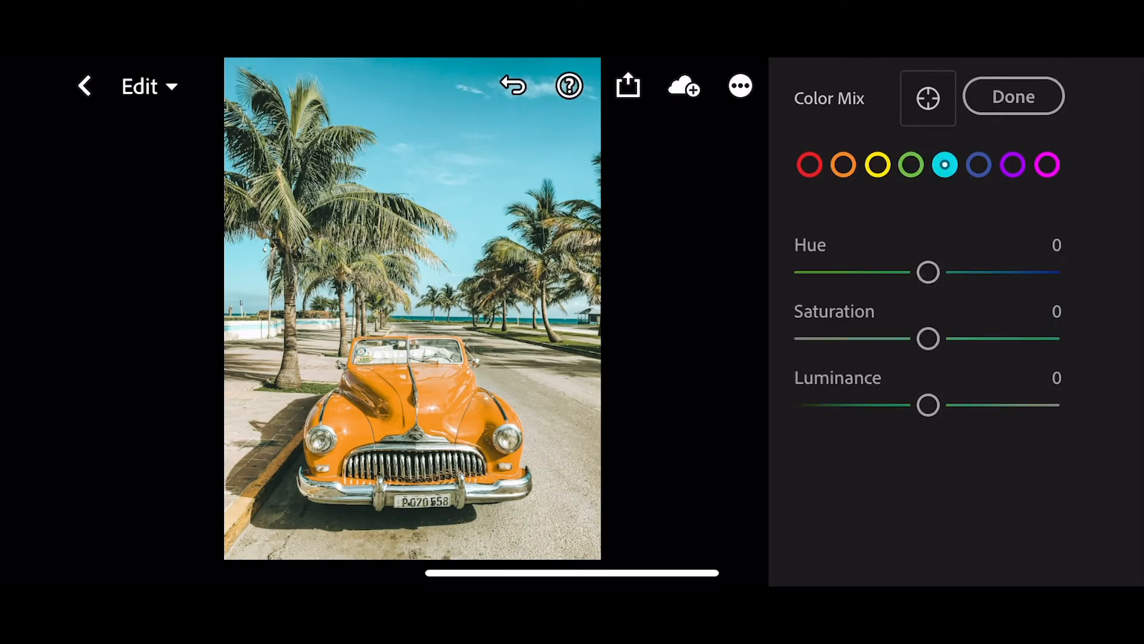
click(944, 164)
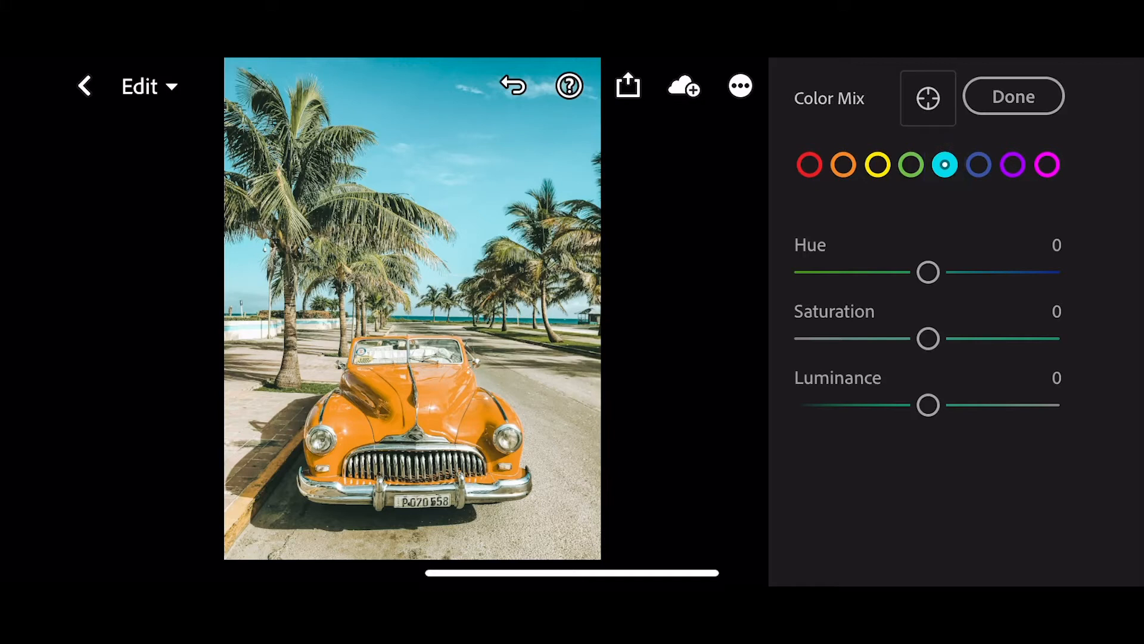
drag(928, 271, 920, 271)
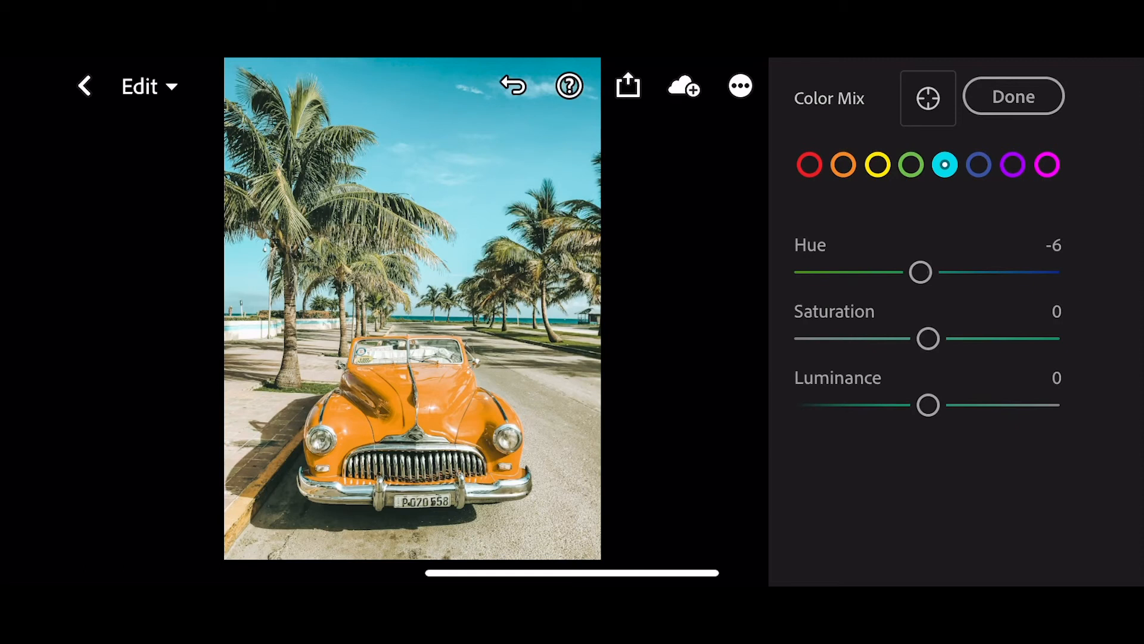
drag(927, 338, 932, 338)
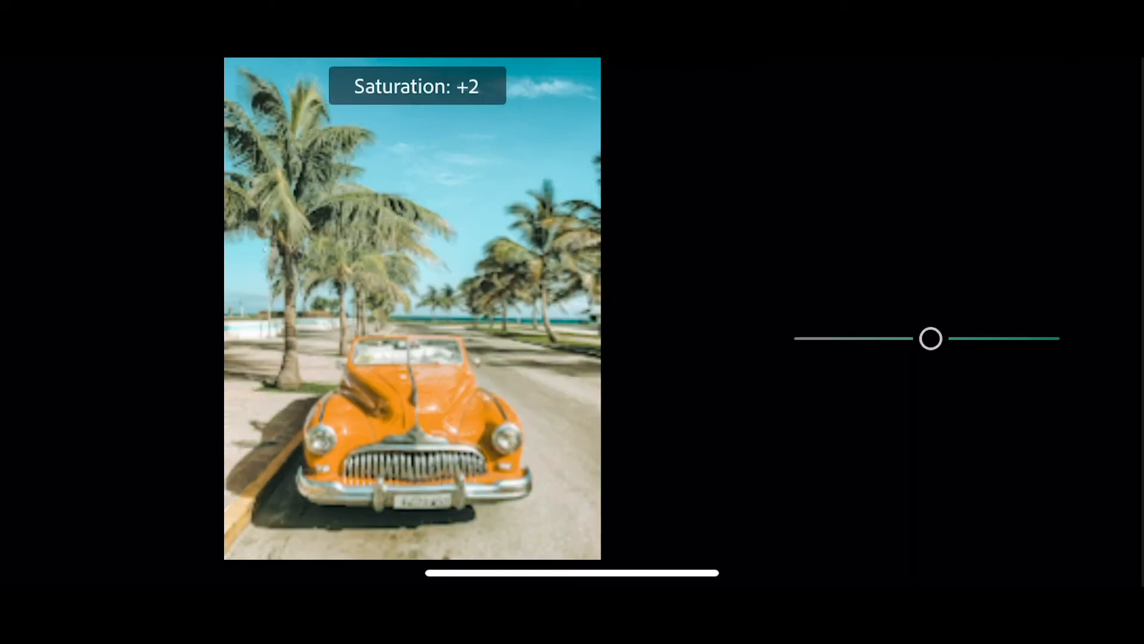
drag(932, 337, 937, 338)
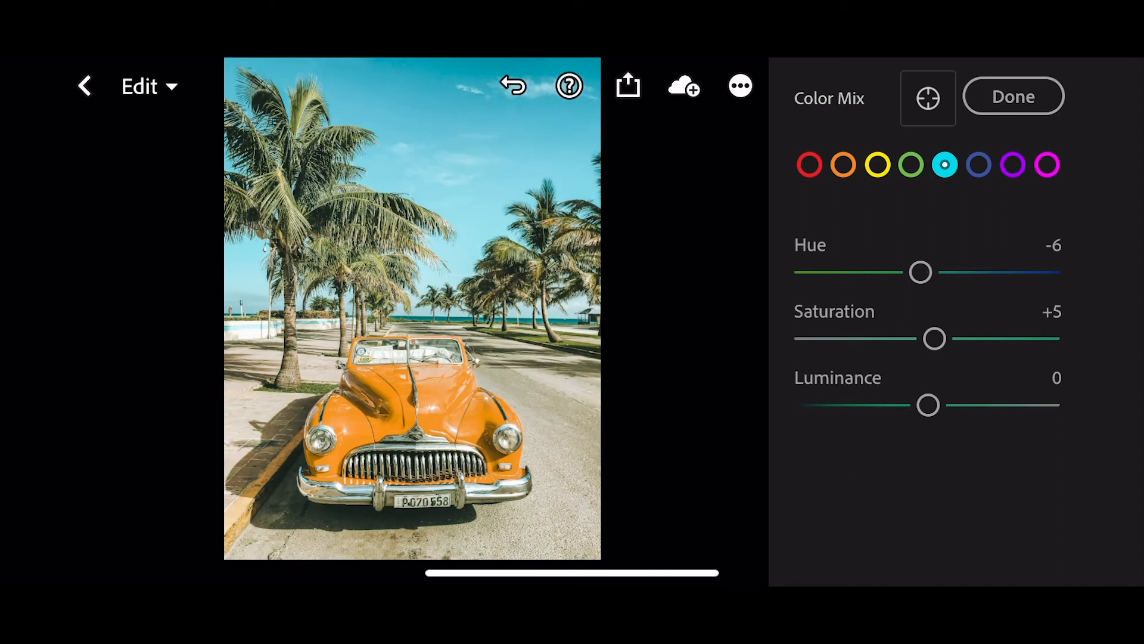
drag(927, 405, 939, 405)
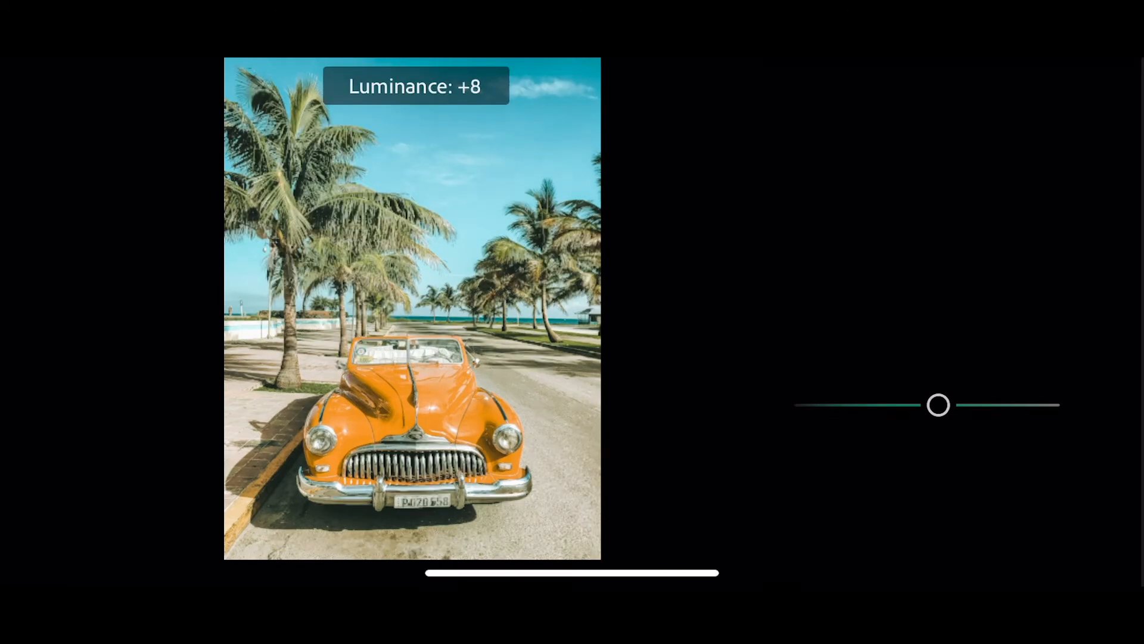
drag(939, 405, 941, 405)
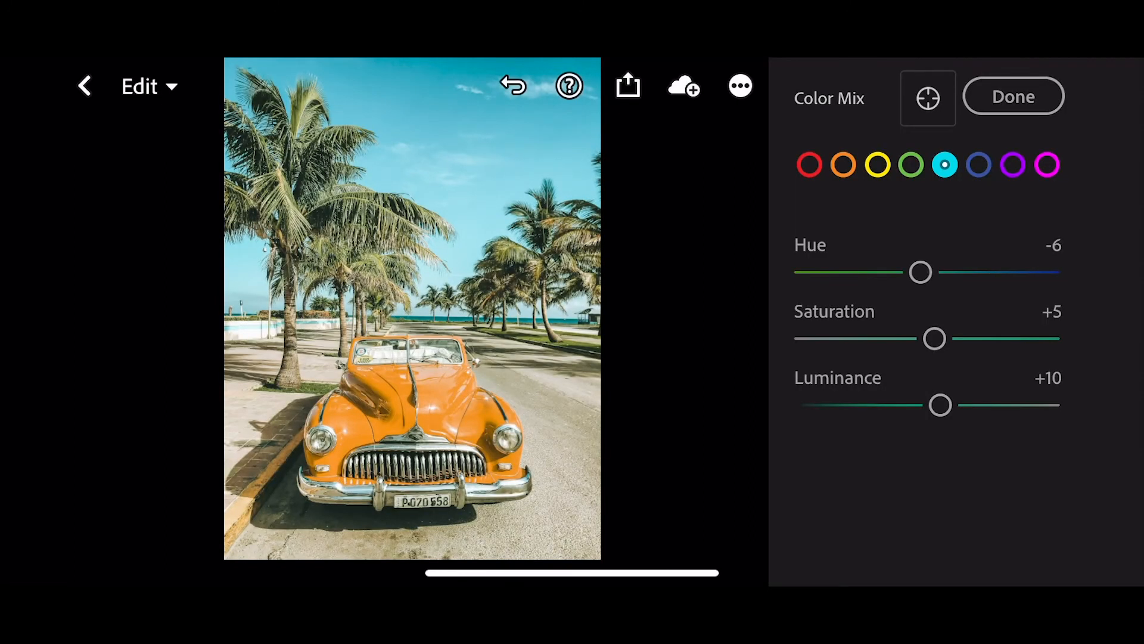
- Shift the blues' hue and fully desaturate the purples and magentas to -100
click(978, 165)
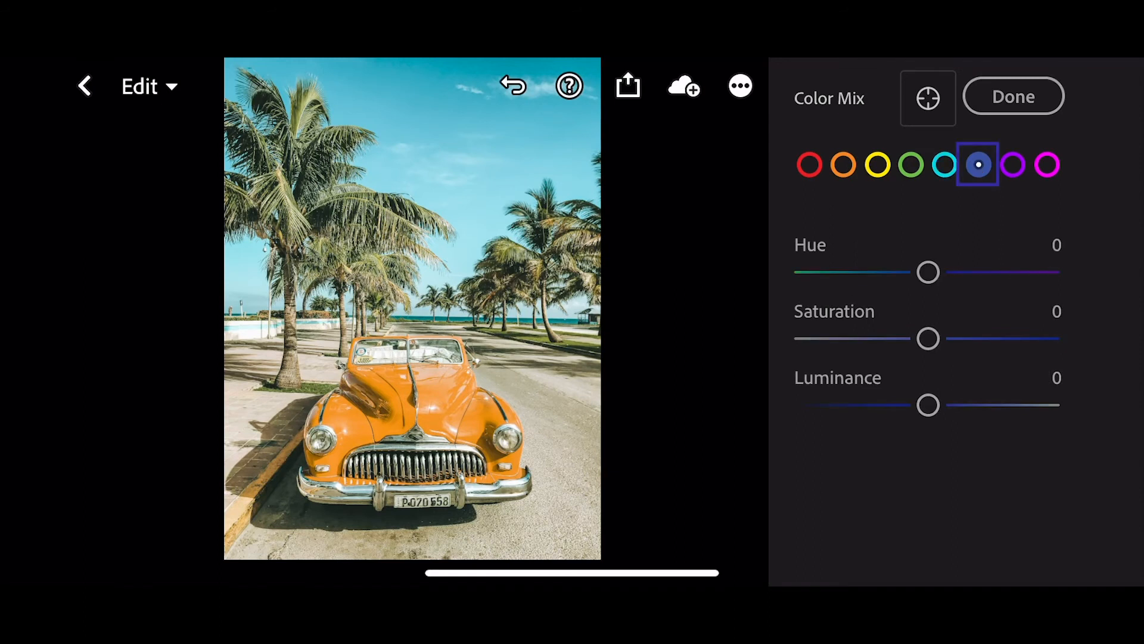
drag(928, 272, 886, 272)
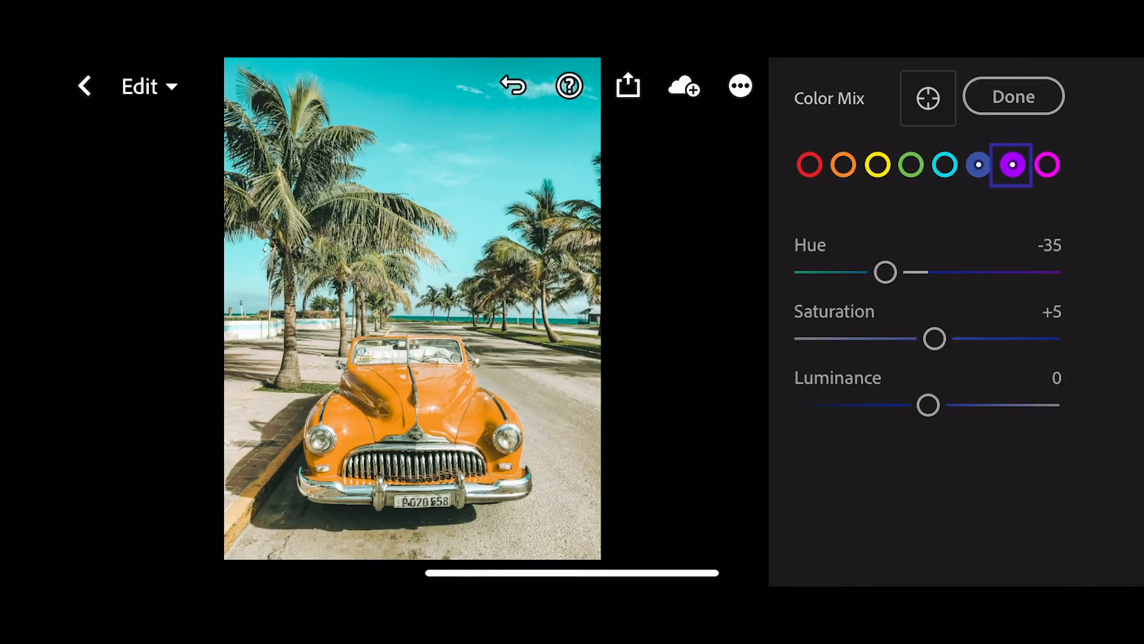
drag(934, 337, 805, 337)
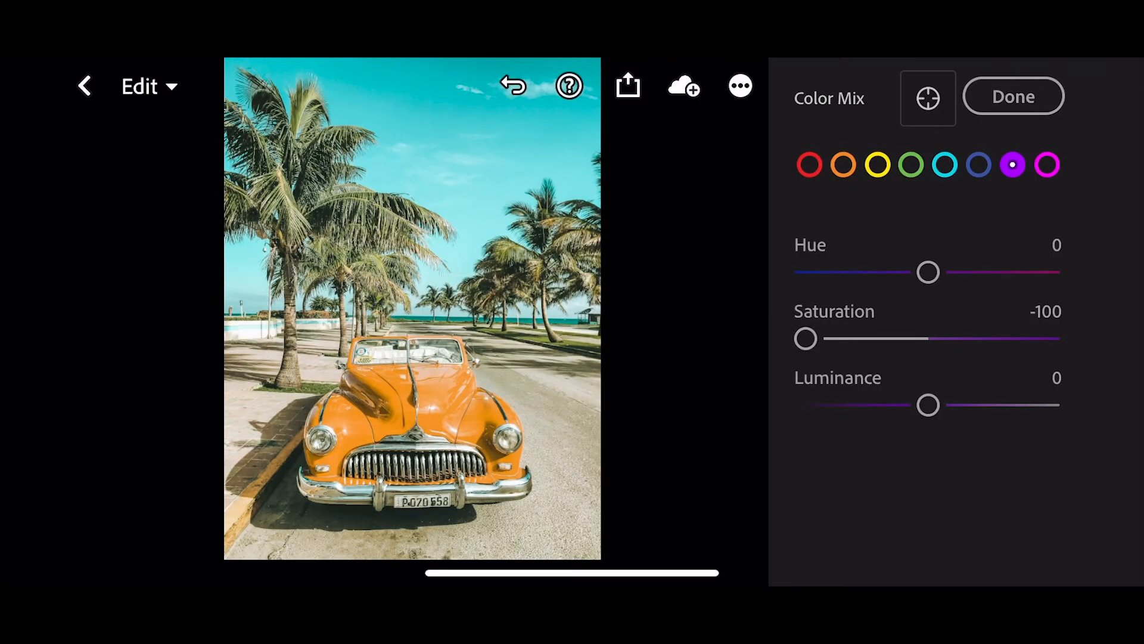
click(1047, 165)
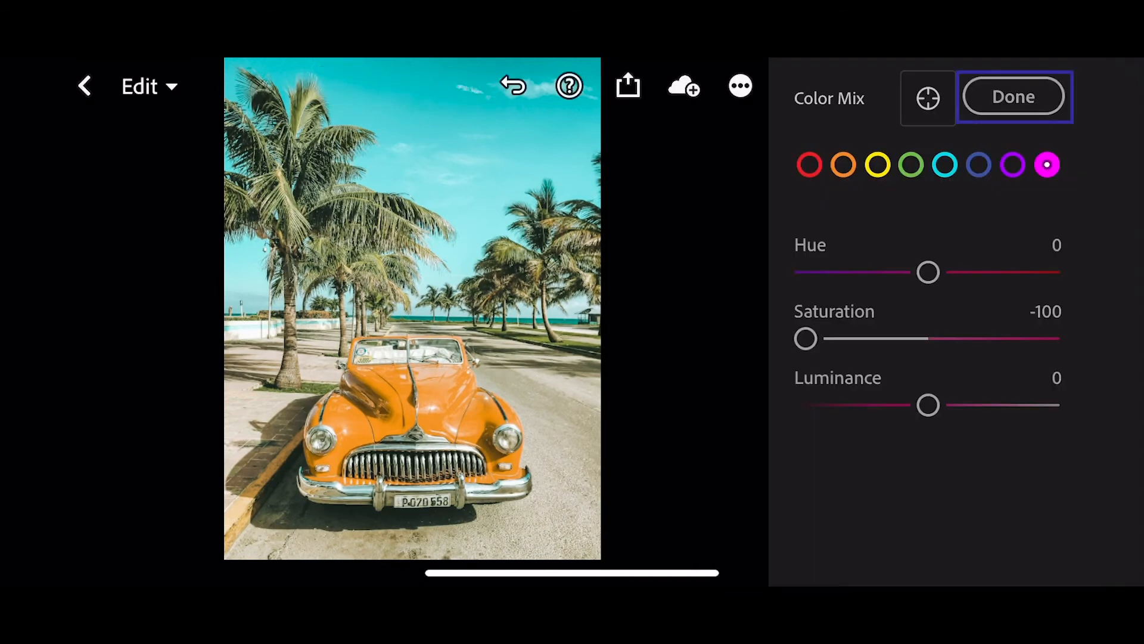
- Finish Color Mix and add texture +5 and clarity +5 in Effects
click(1013, 95)
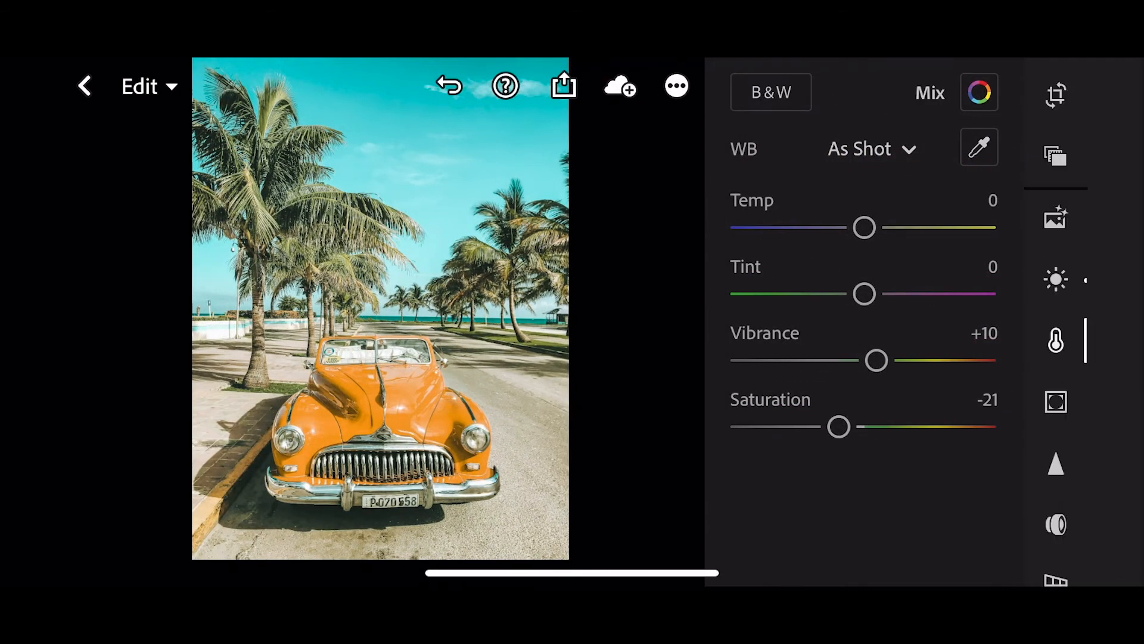
click(1054, 402)
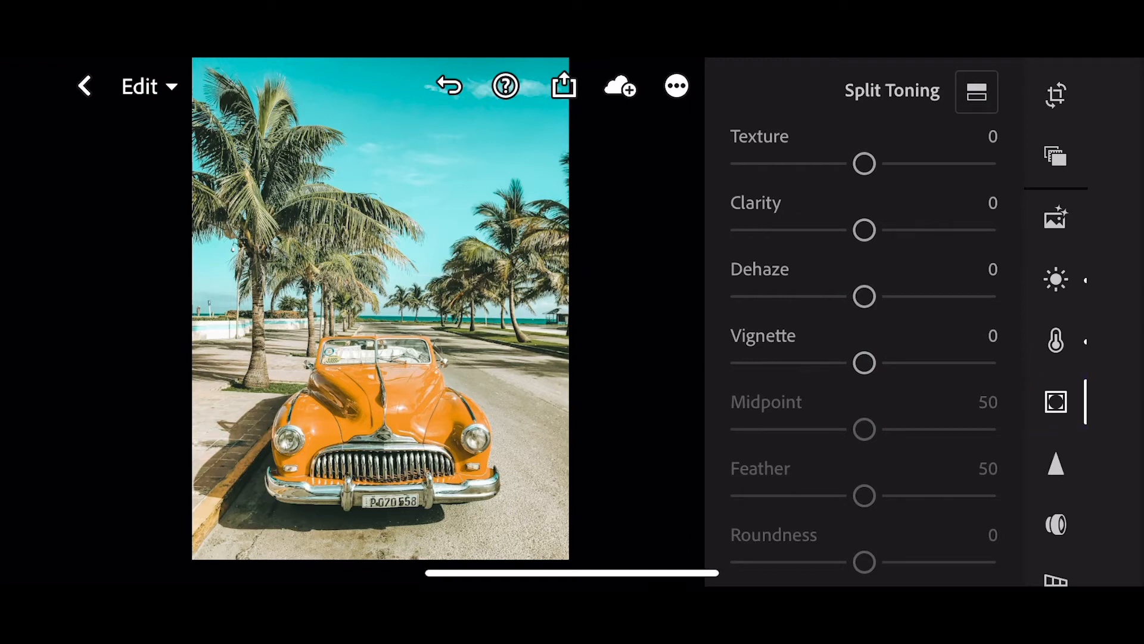
drag(864, 164, 871, 164)
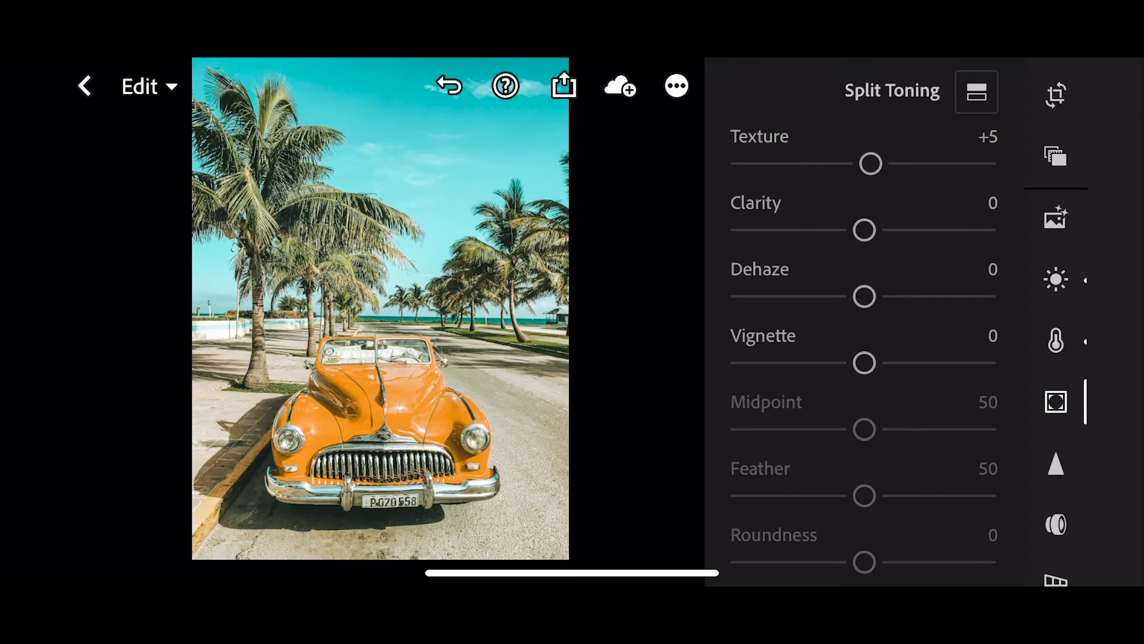
drag(864, 230, 870, 230)
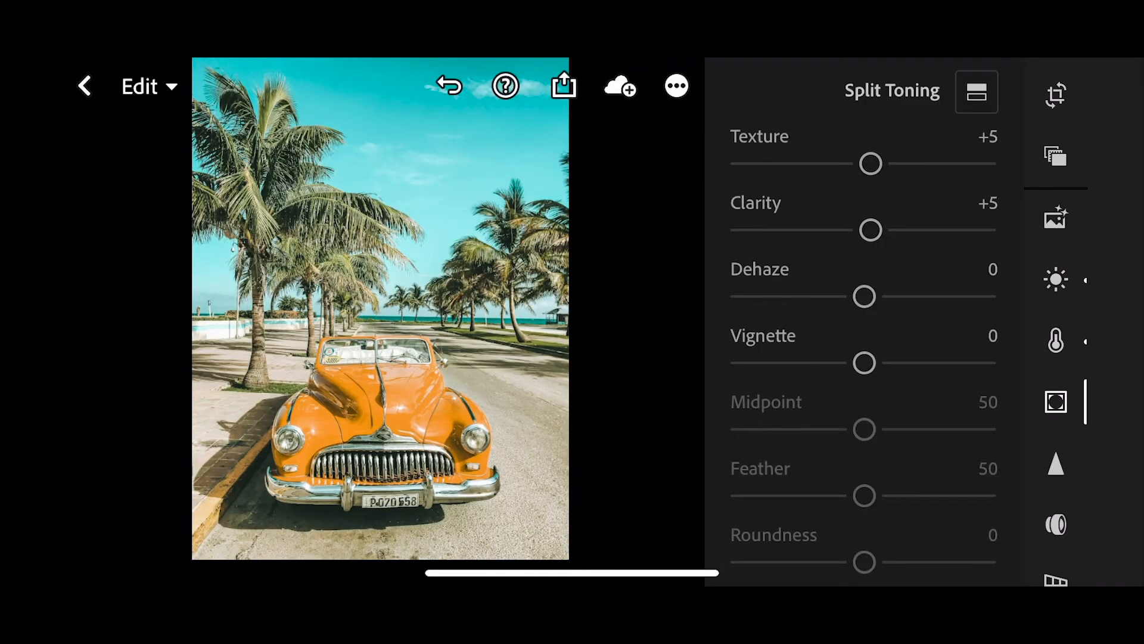
- Raise dehaze to +20
drag(864, 297, 881, 297)
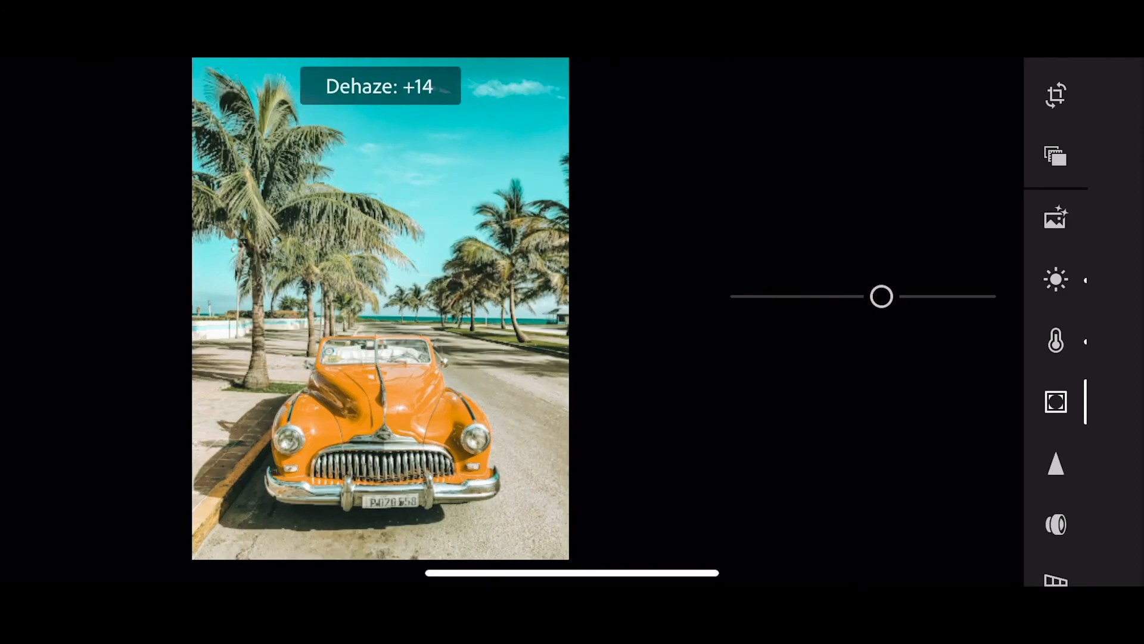
drag(881, 297, 888, 297)
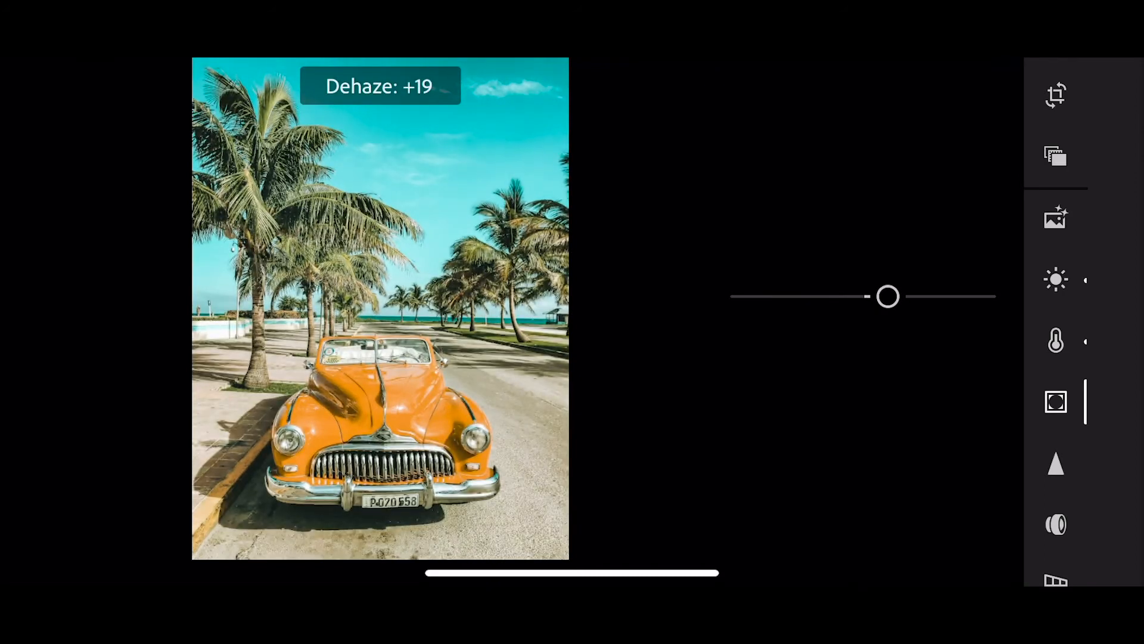
drag(879, 296, 889, 297)
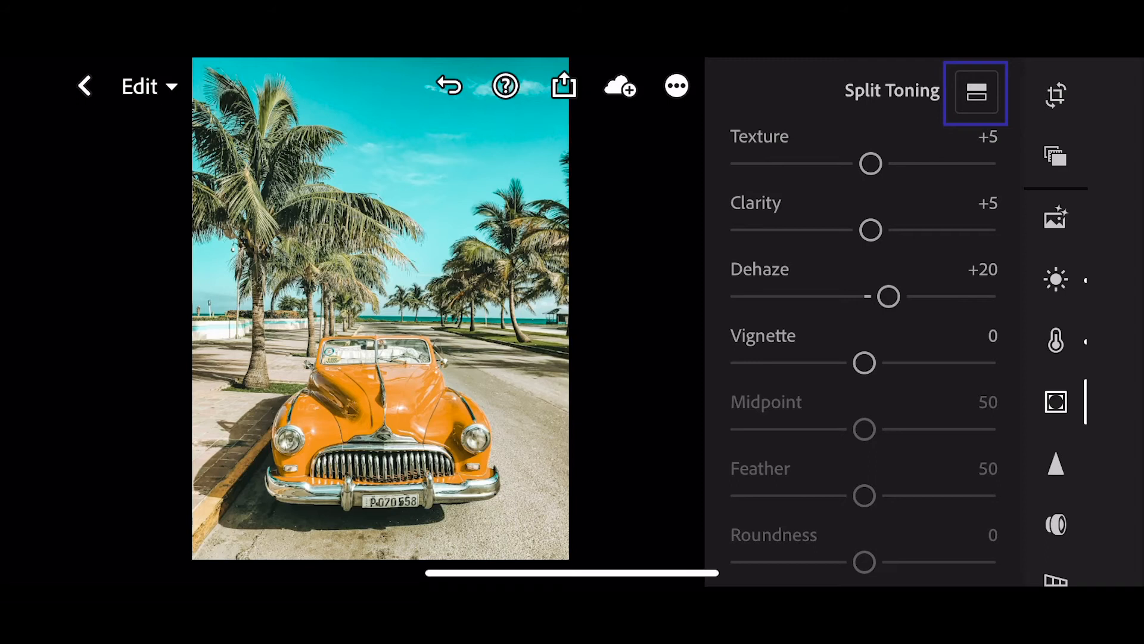
- Split-tone highlights to a warm orange around hue 24°, saturation 14, and shadows to teal near 188°
click(976, 93)
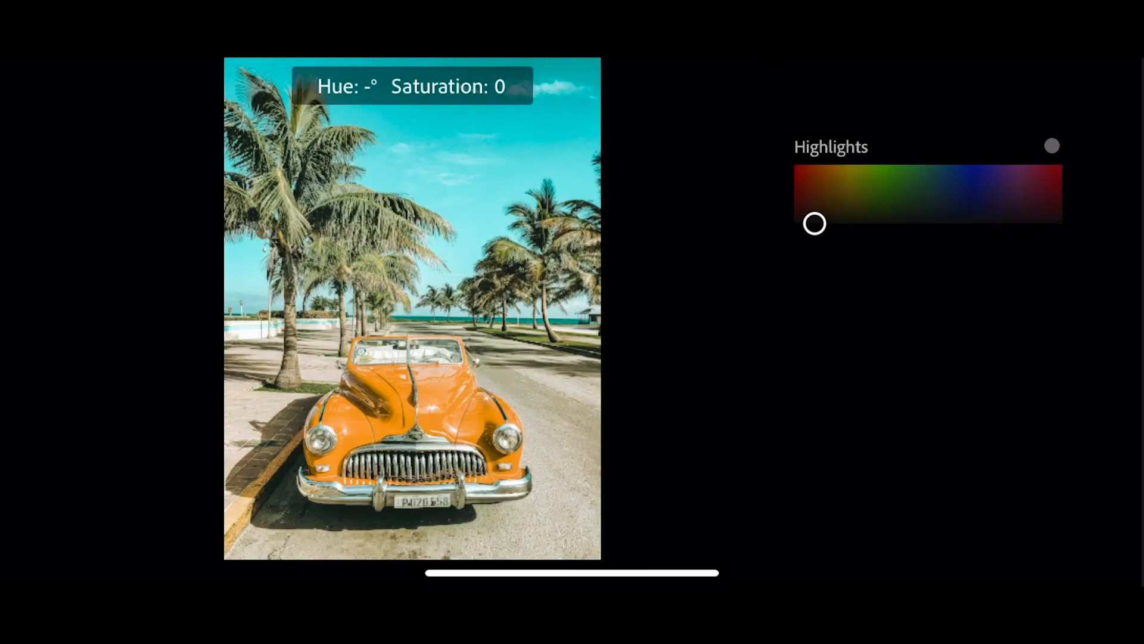
drag(815, 224, 815, 216)
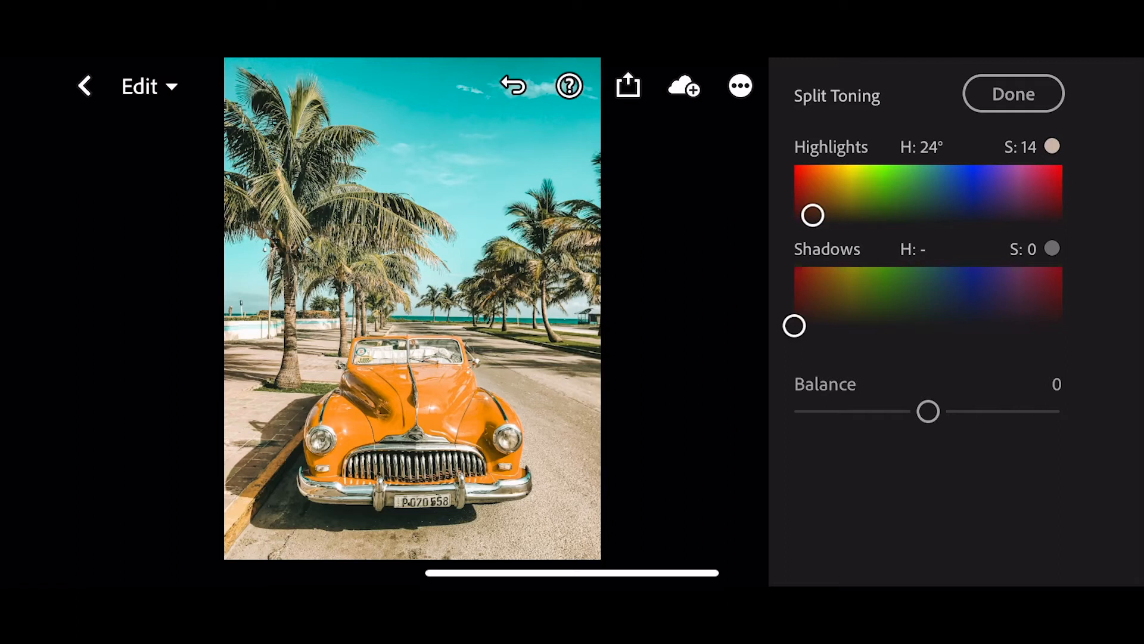
drag(794, 325, 935, 319)
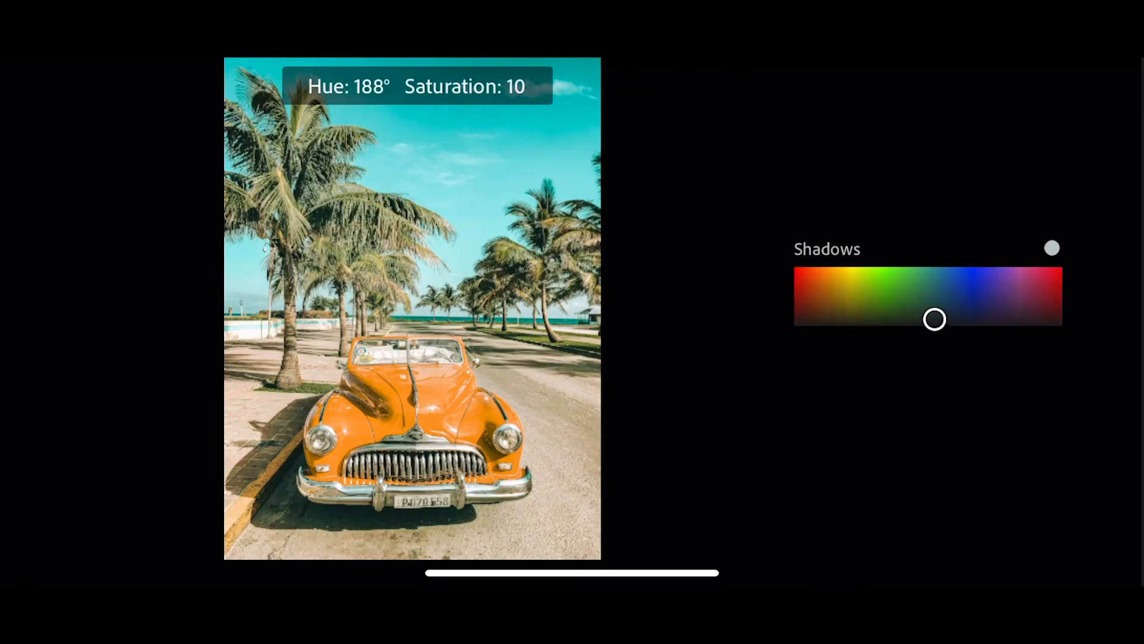
drag(934, 320, 947, 313)
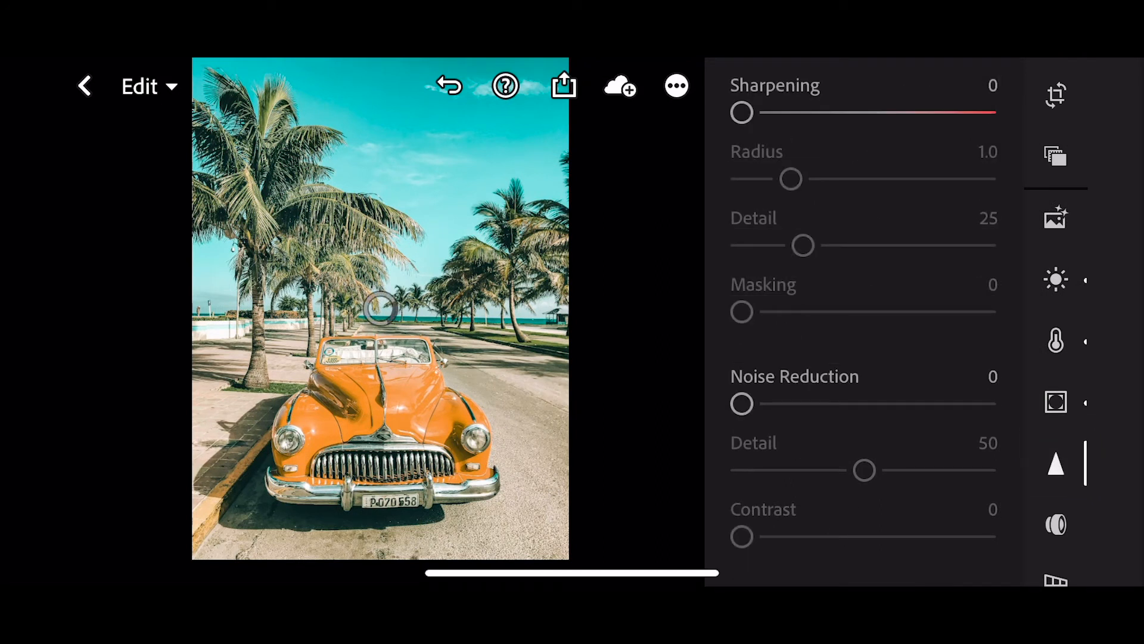
- In Detail set sharpening to 30 with masking at 60
drag(742, 112, 786, 112)
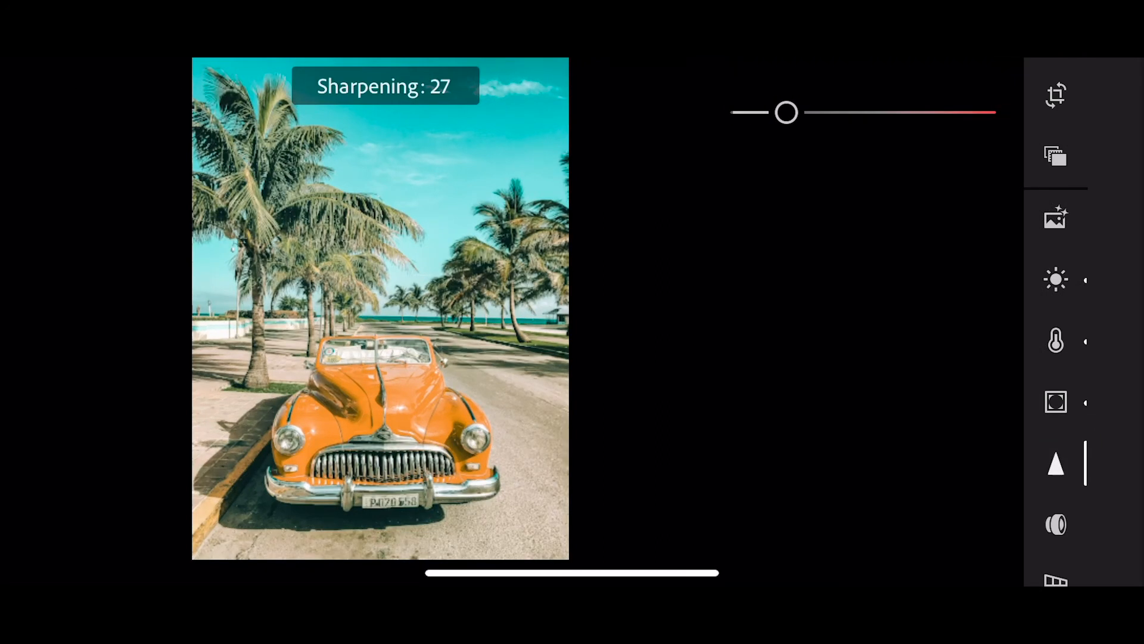
drag(786, 112, 792, 112)
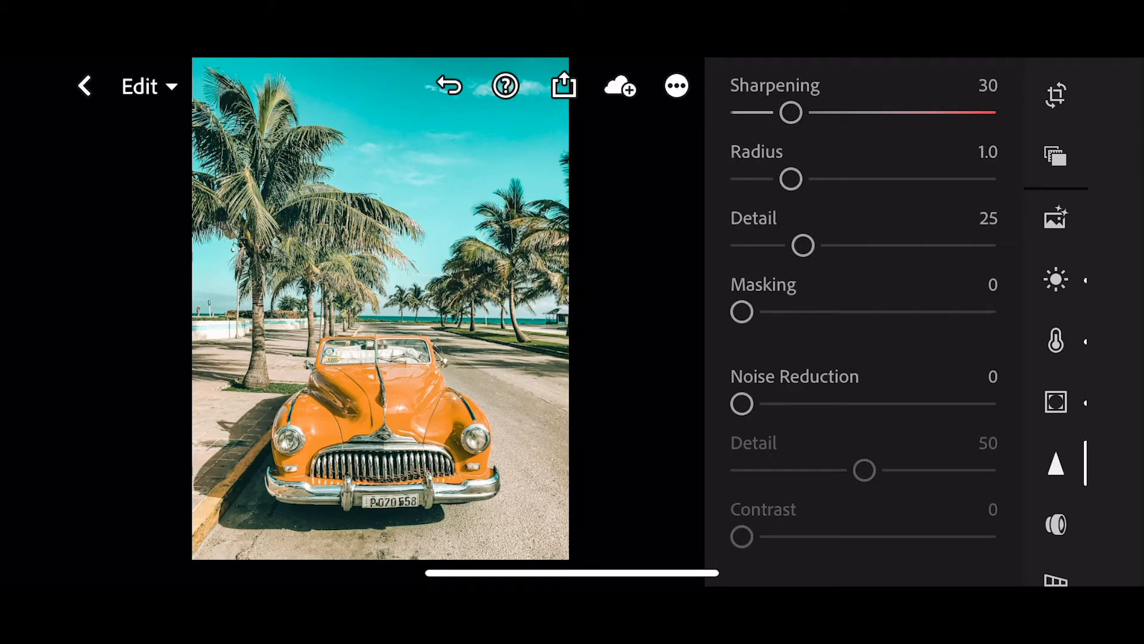
drag(740, 311, 881, 311)
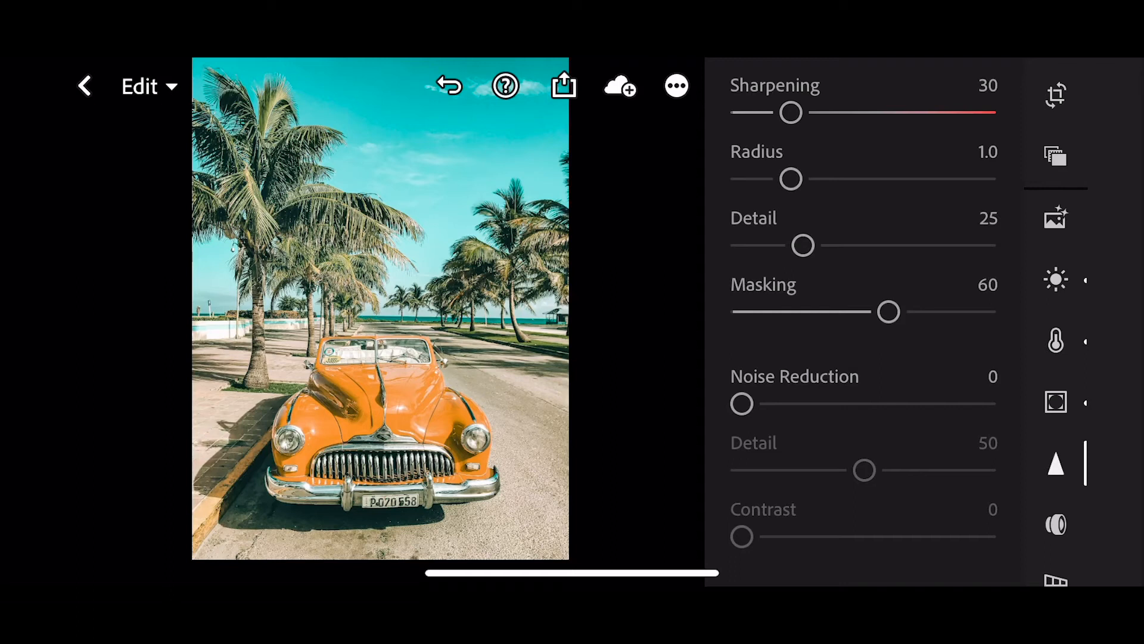
click(675, 86)
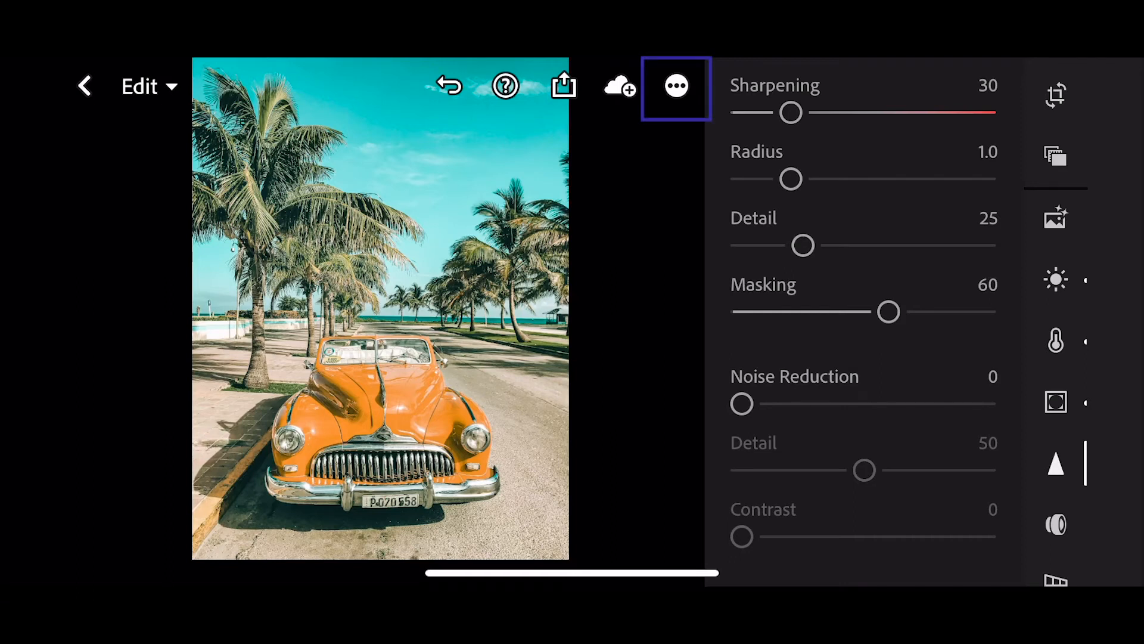
- Start creating a preset from the edits and name it Orange & Teal Preset
click(675, 85)
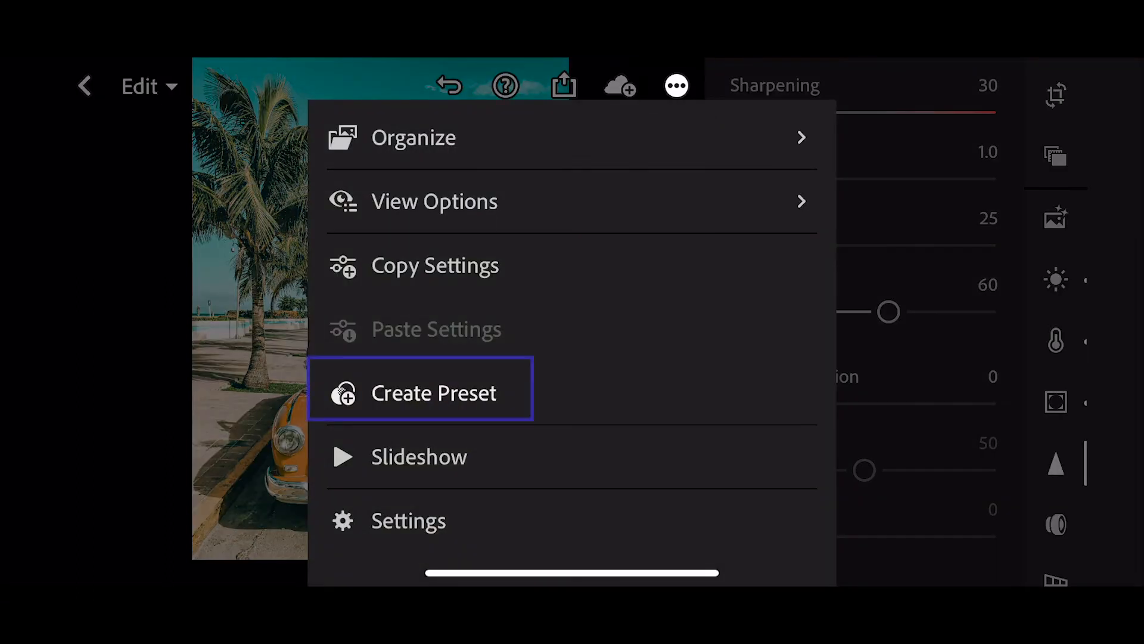
click(433, 392)
text(Orange & Teal Pre)
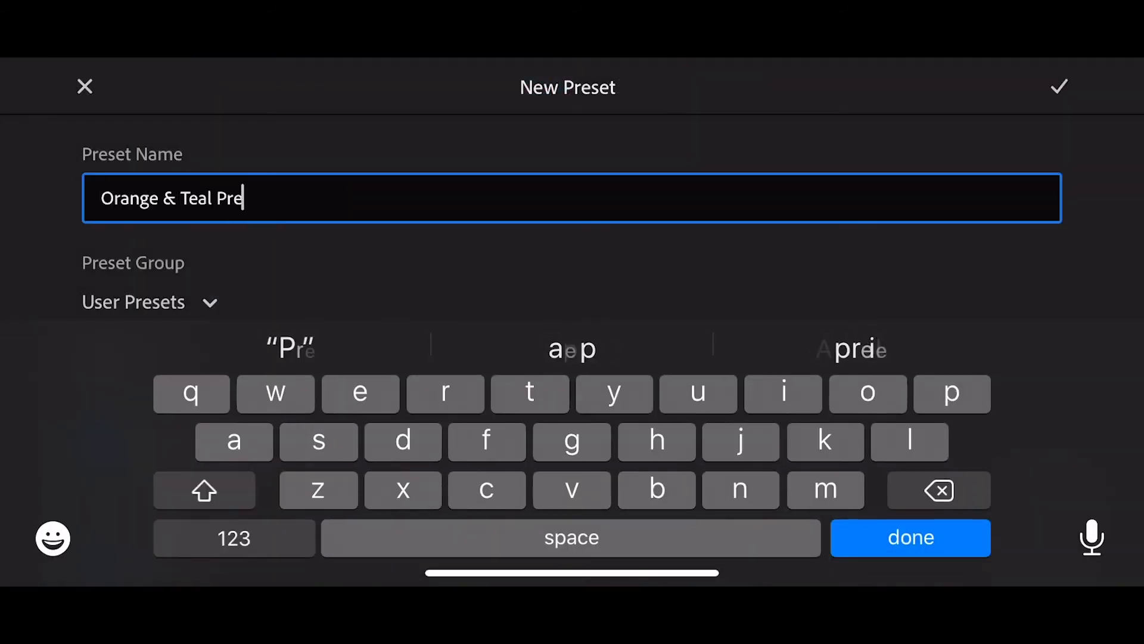
text(set)
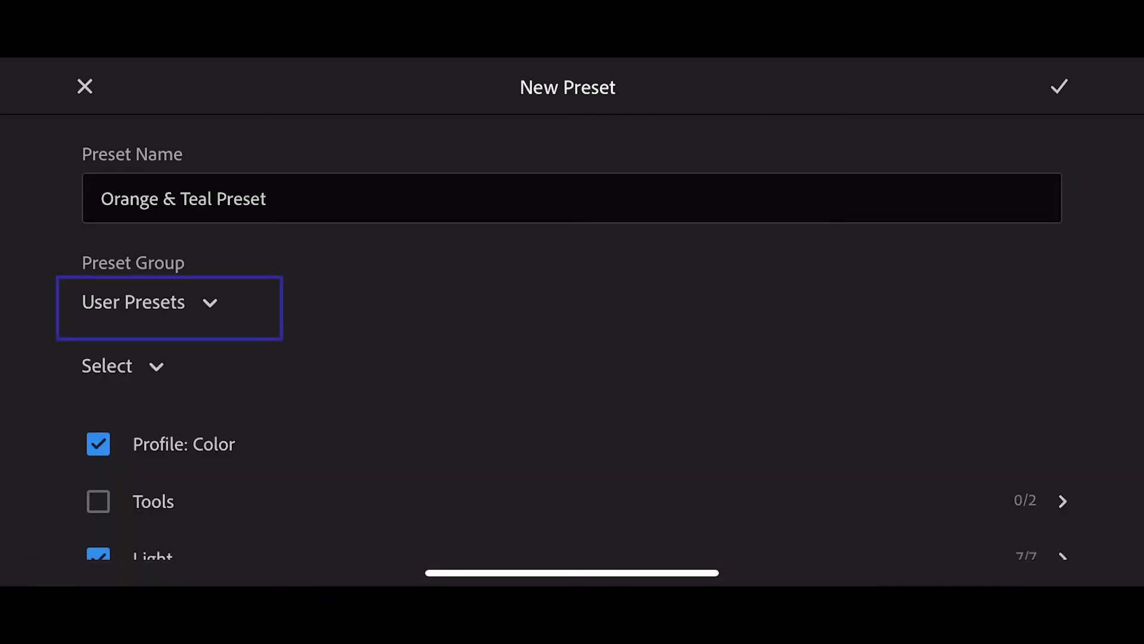
- Place it in a new Orange and Teal YT preset group and save the preset
click(169, 307)
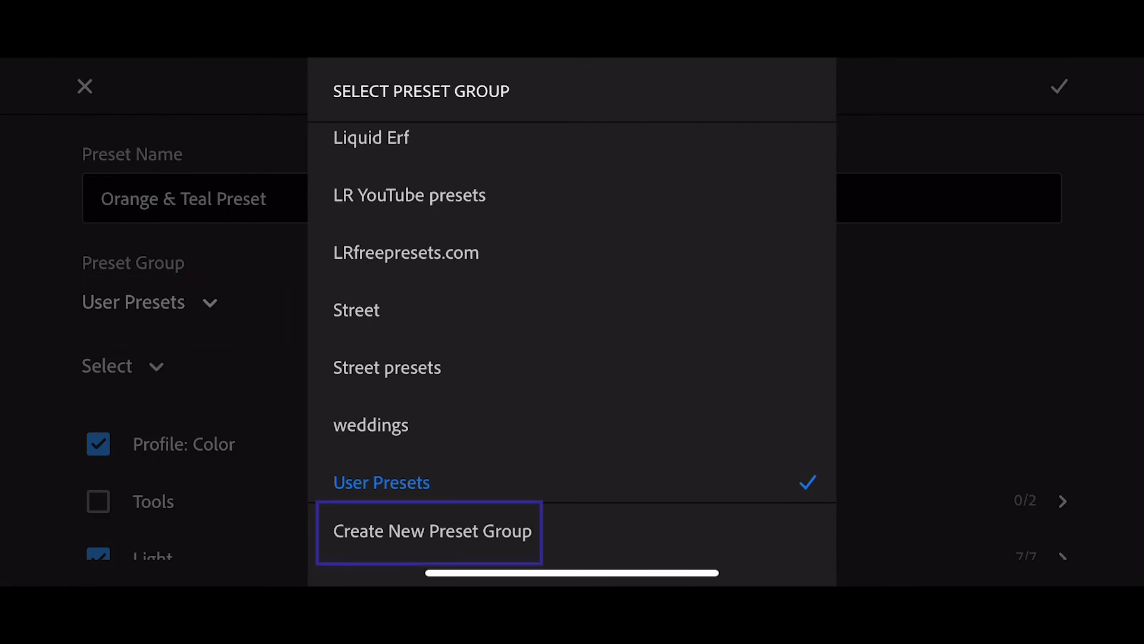
click(430, 530)
text(Orange and Teal)
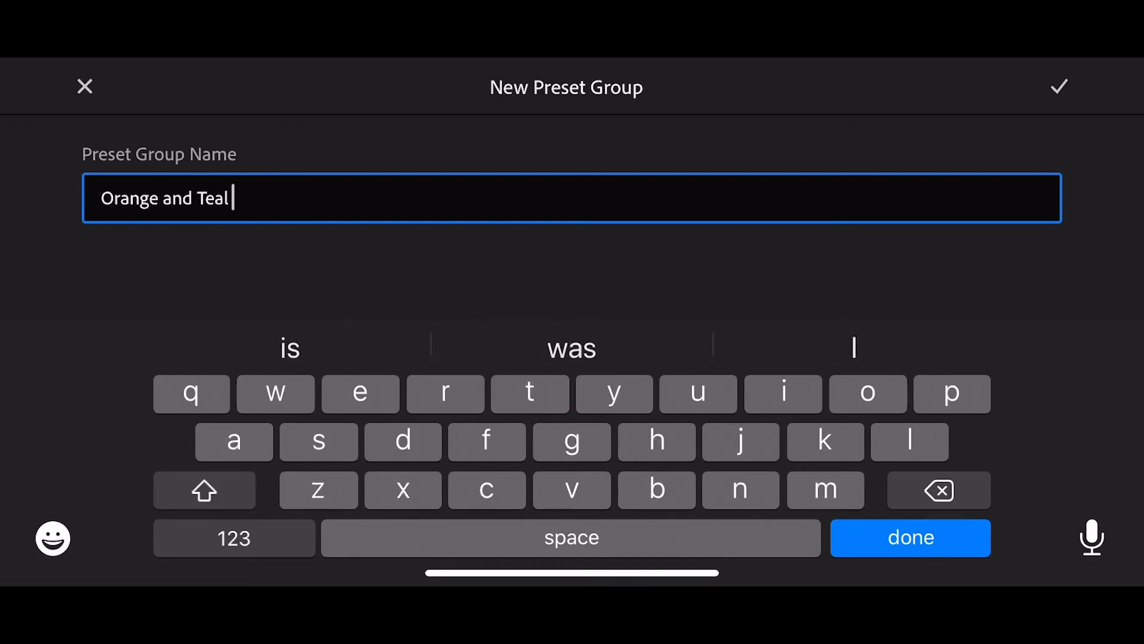
click(909, 537)
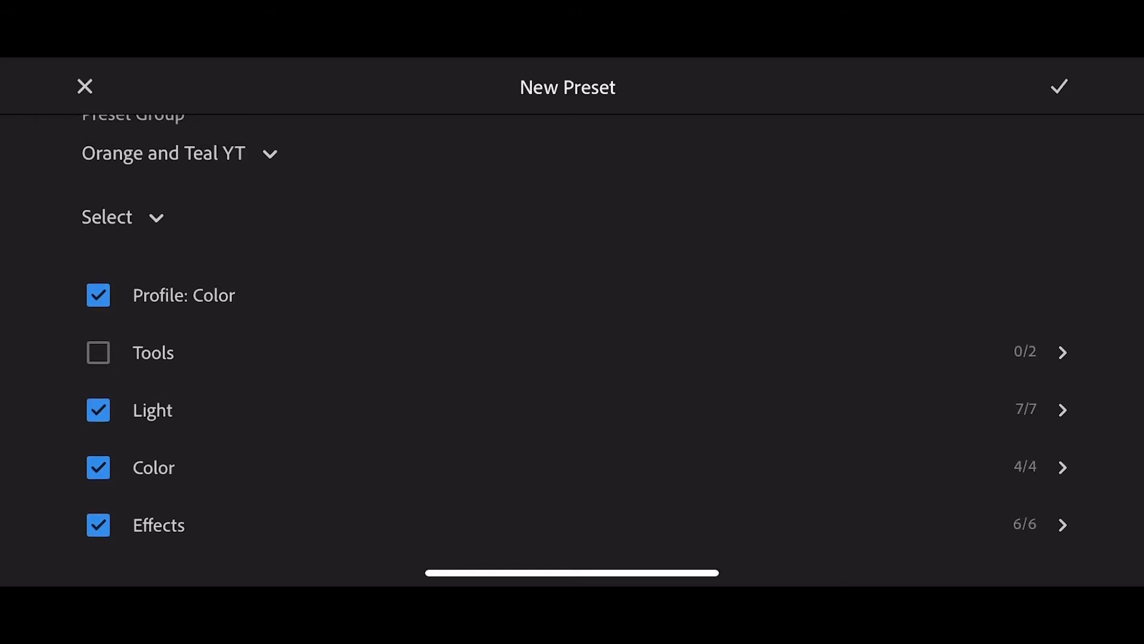
click(1059, 86)
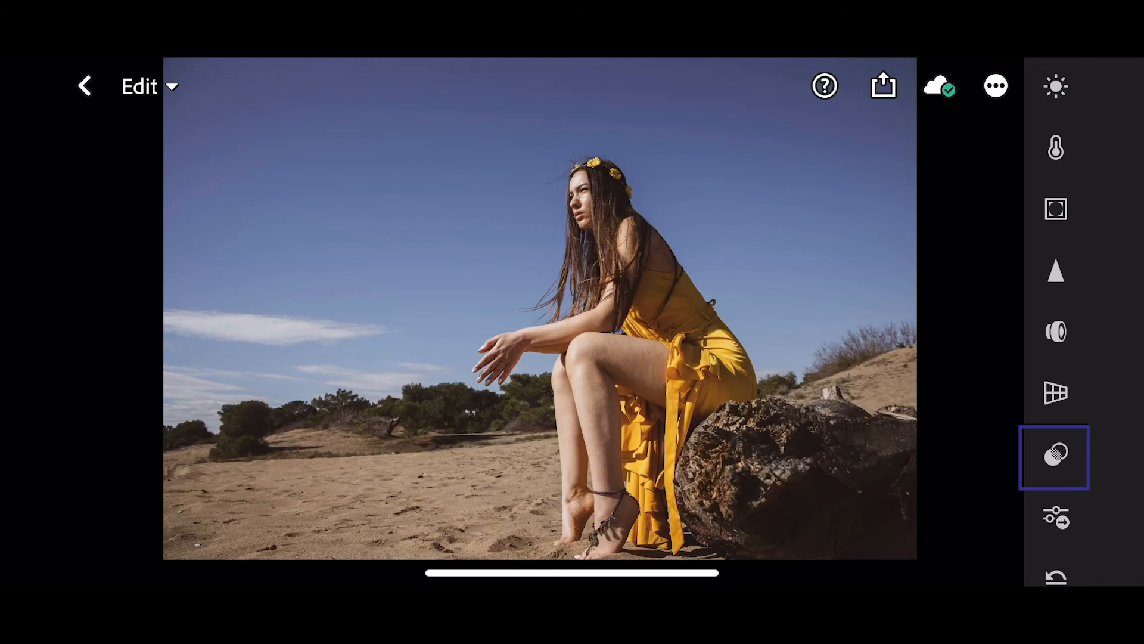
- Apply the Orange & Teal Preset to the yellow-dress beach photo and confirm
click(1054, 457)
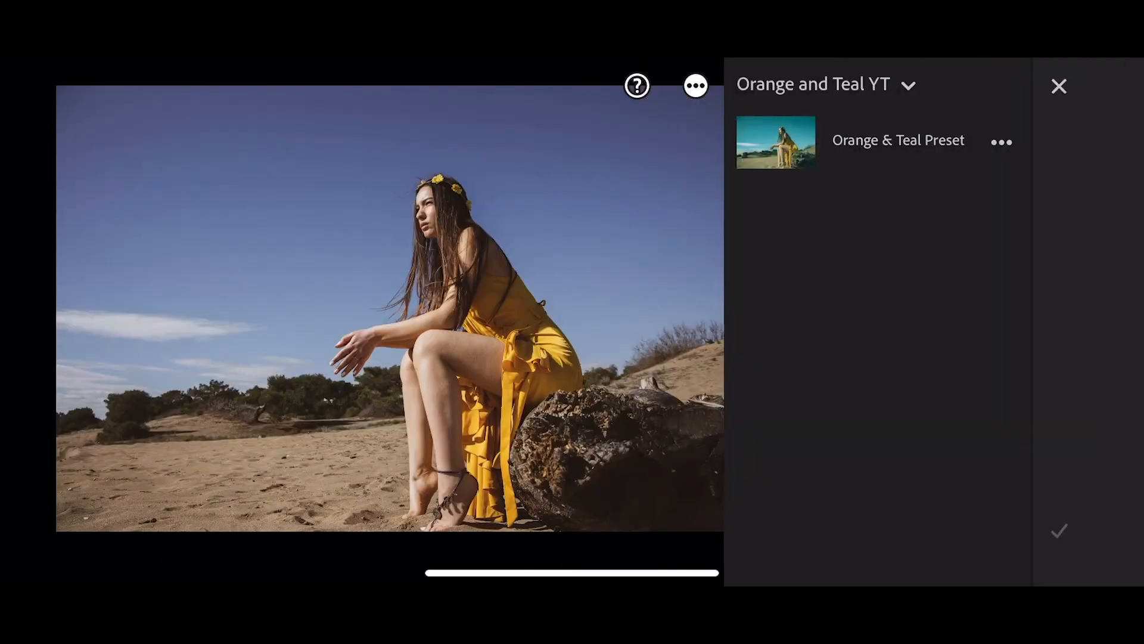
click(899, 141)
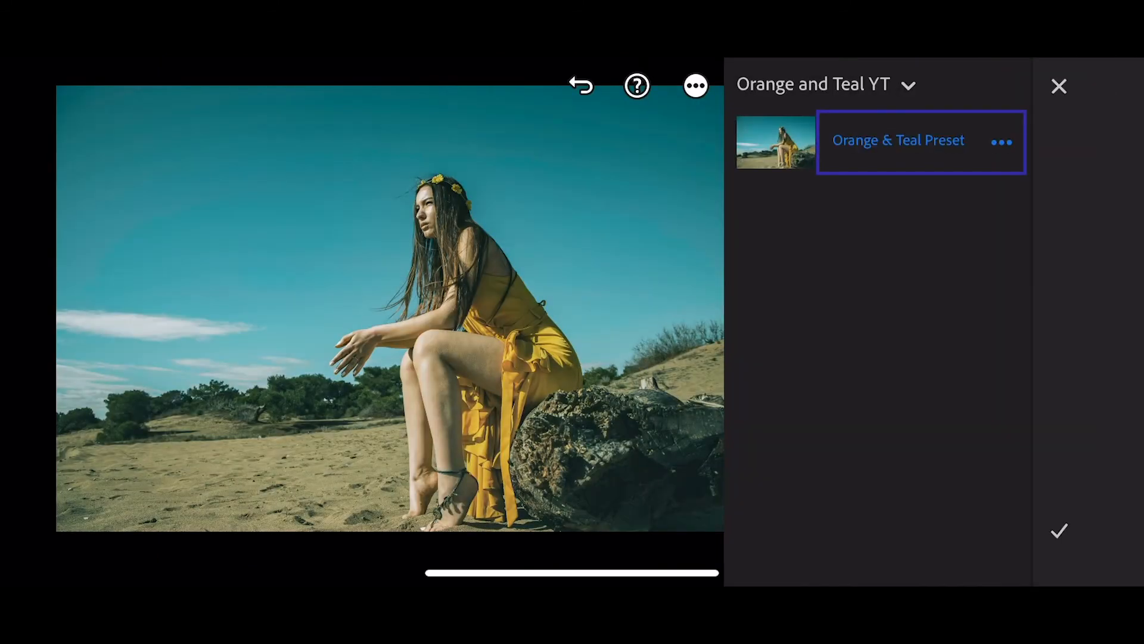
click(1058, 531)
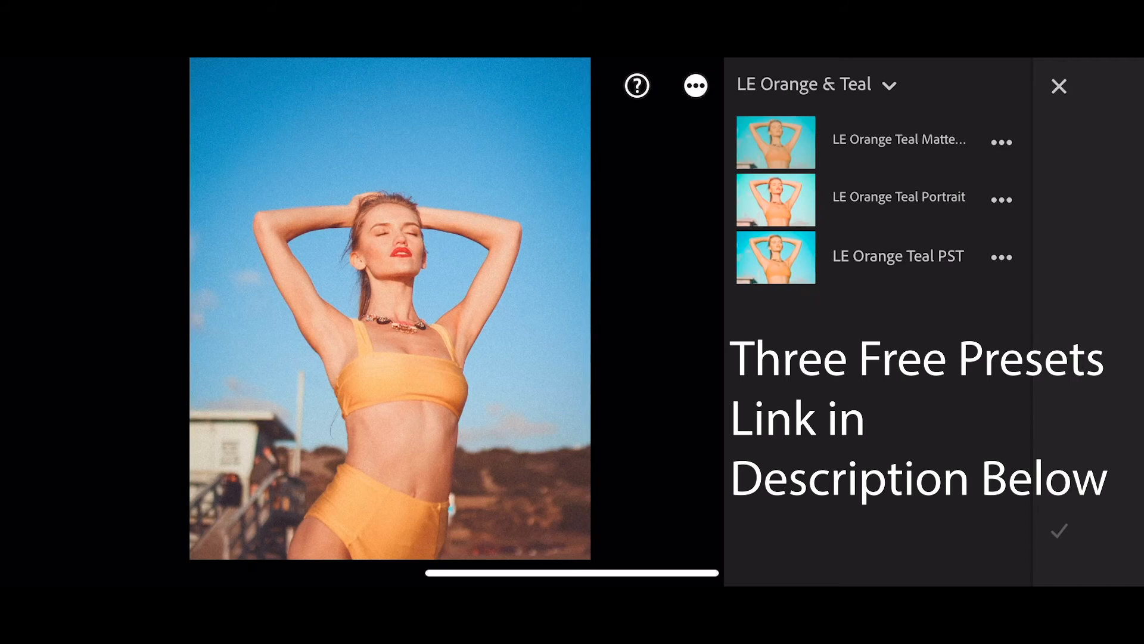
- Preview the LE Orange & Teal matte, Portrait and PST looks on the first beach photos
click(899, 138)
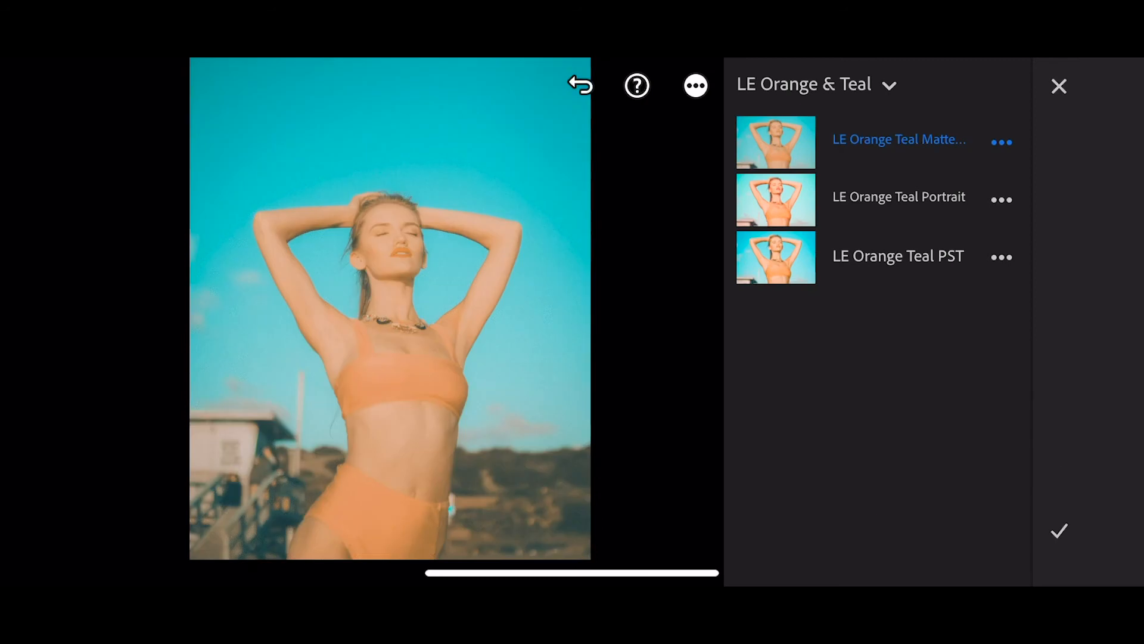
click(899, 196)
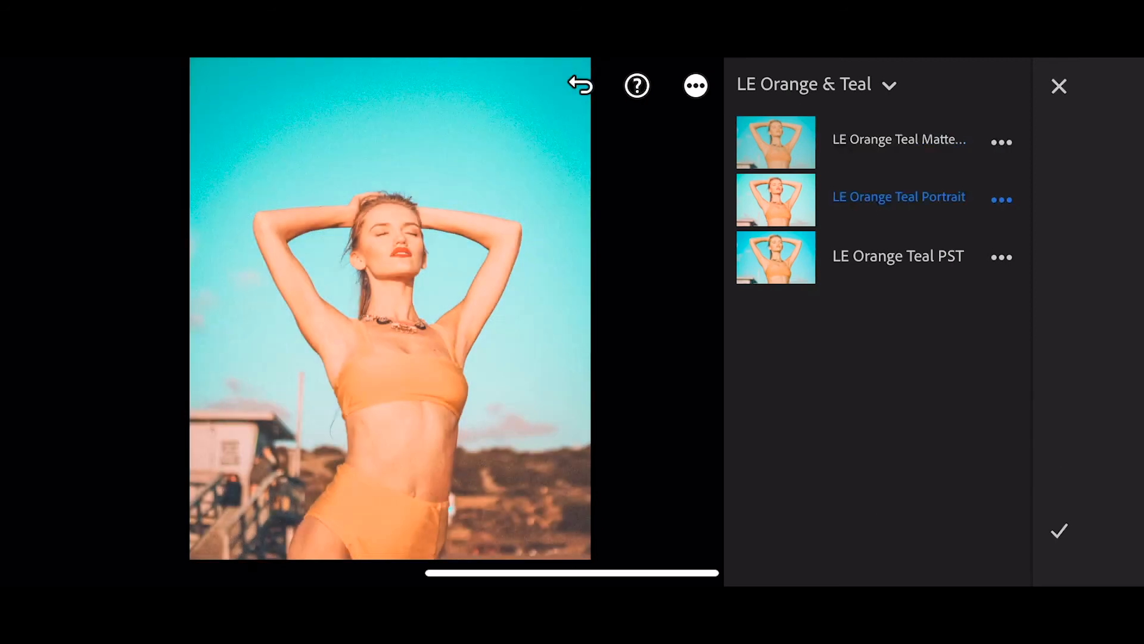
click(899, 257)
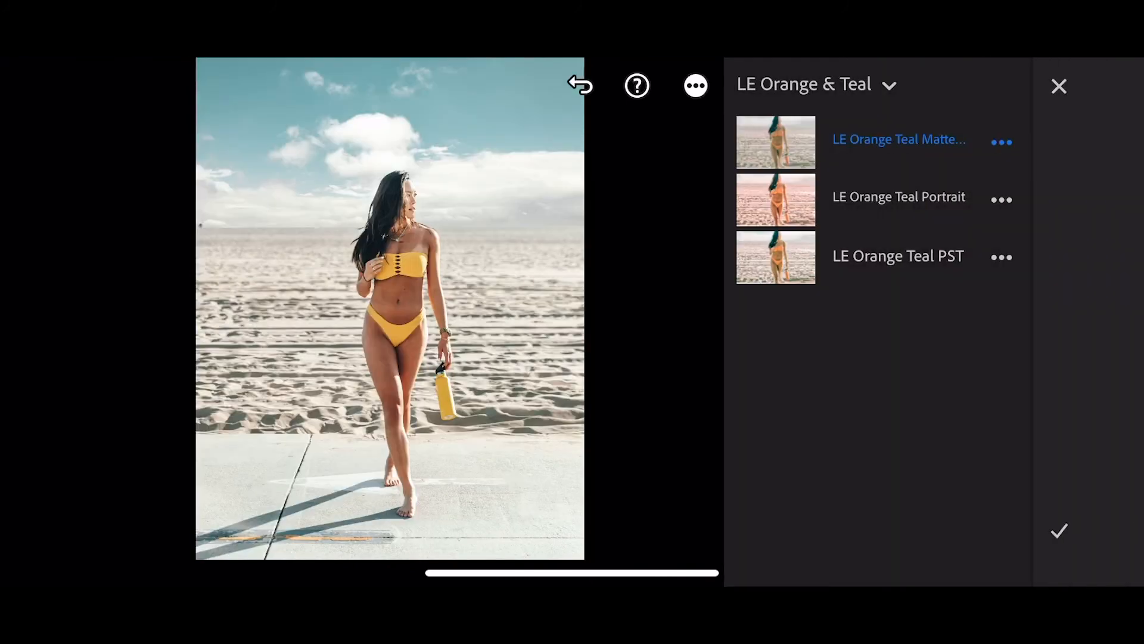
click(899, 197)
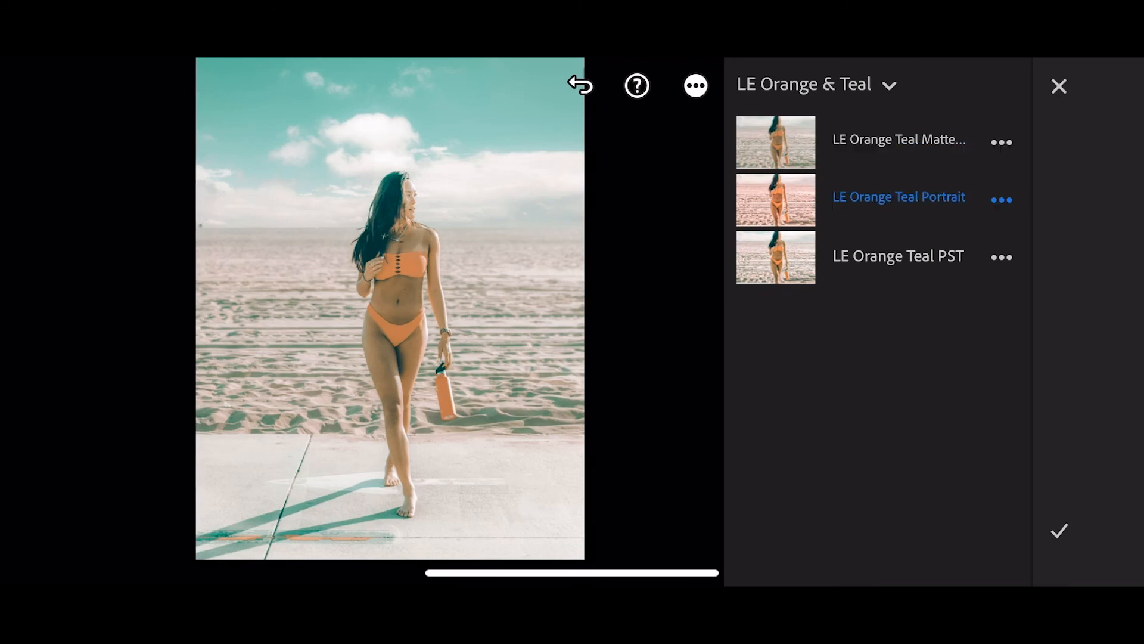
click(898, 256)
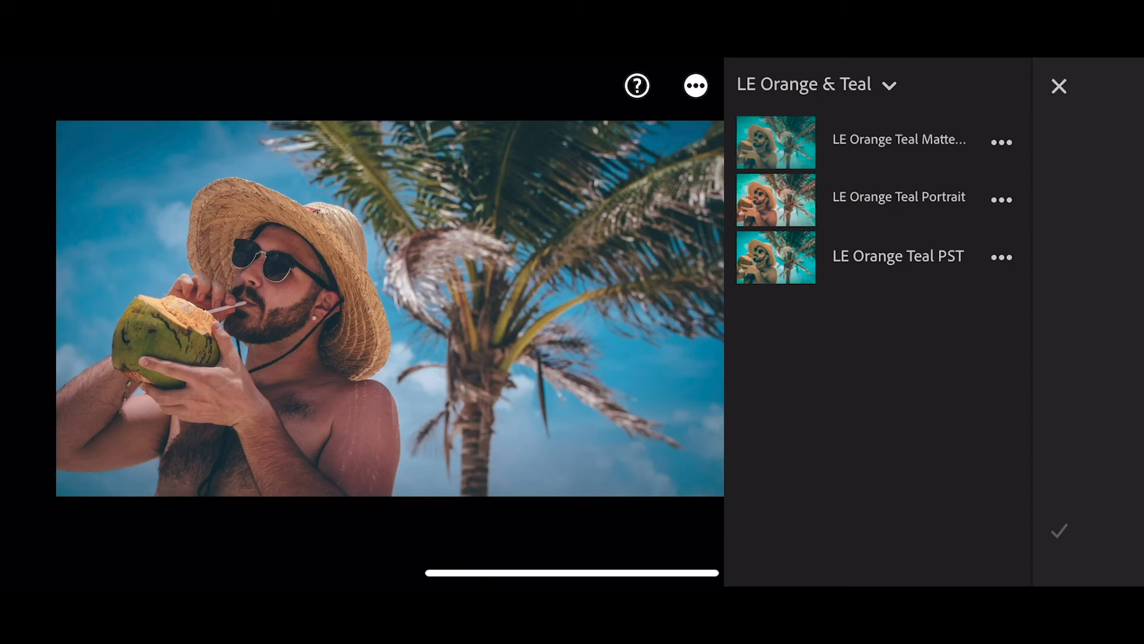
- Cycle the matte, Portrait and PST presets on the coconut and hat photos
click(899, 140)
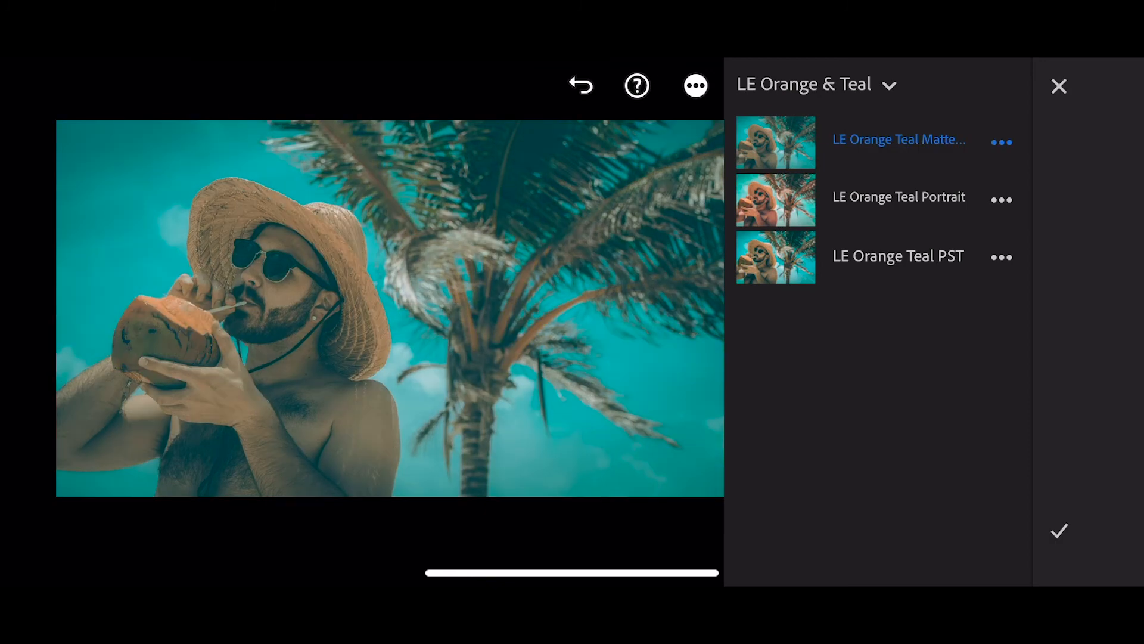
click(899, 196)
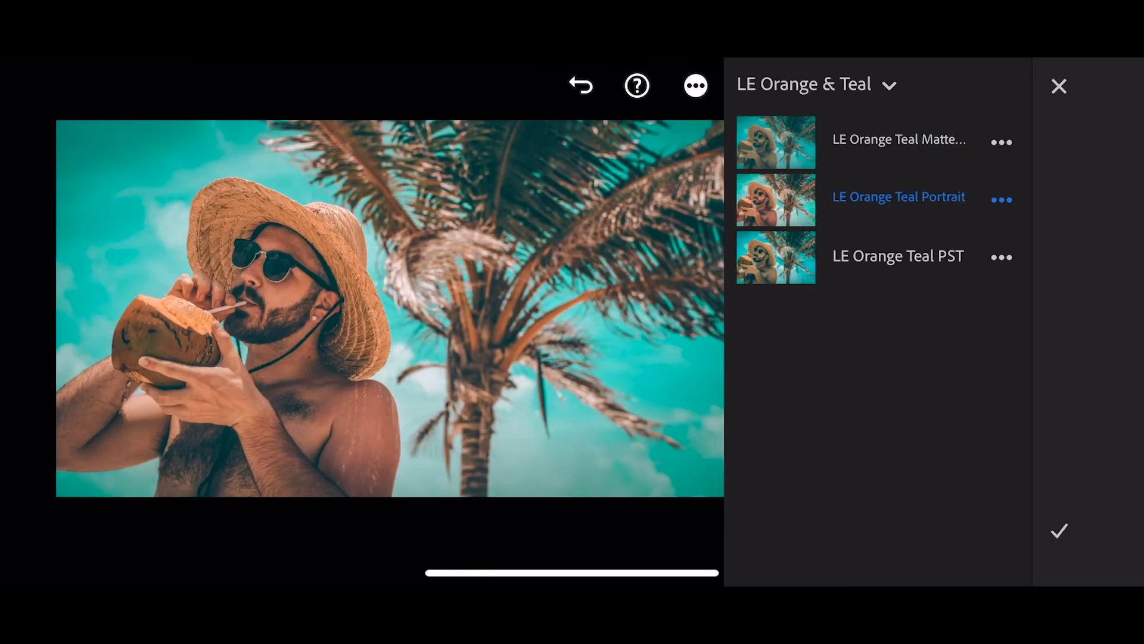
click(898, 255)
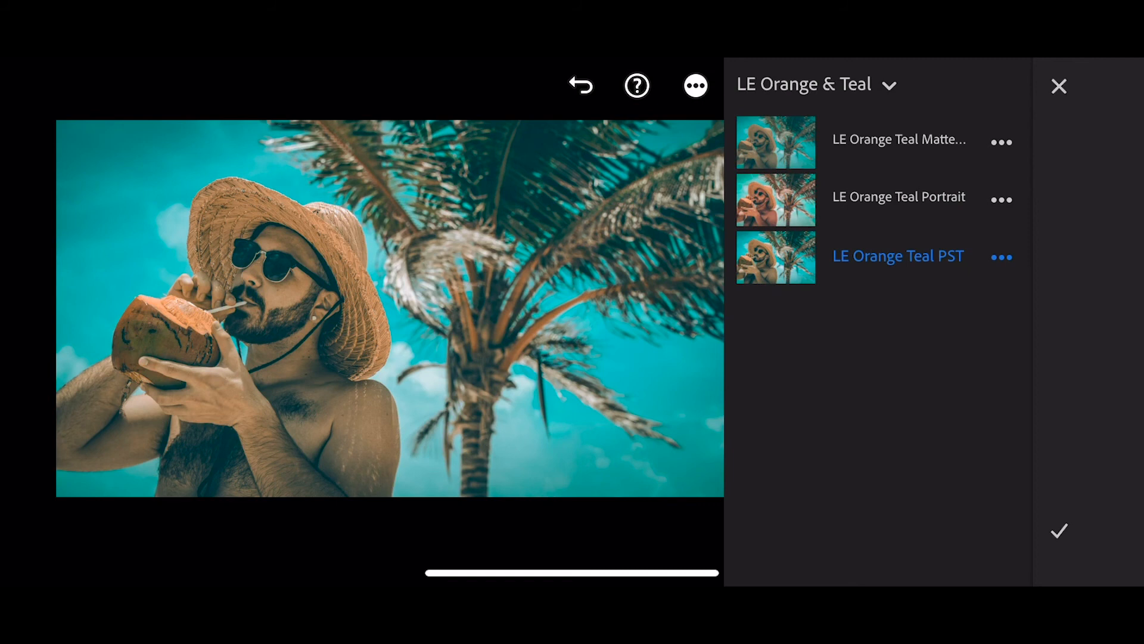
click(898, 139)
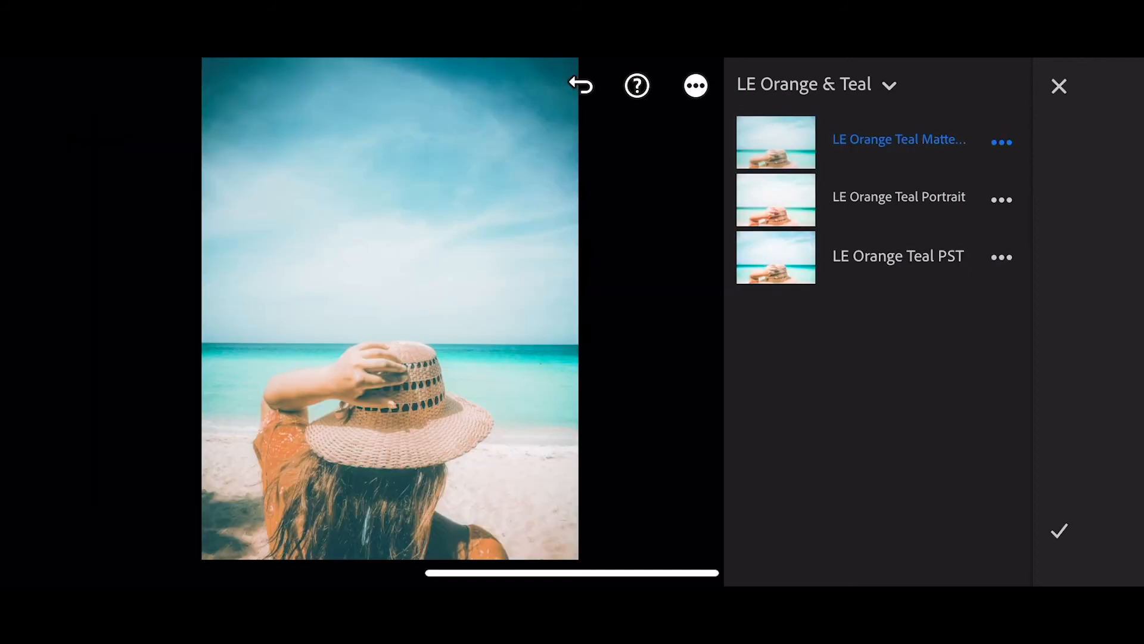
click(899, 196)
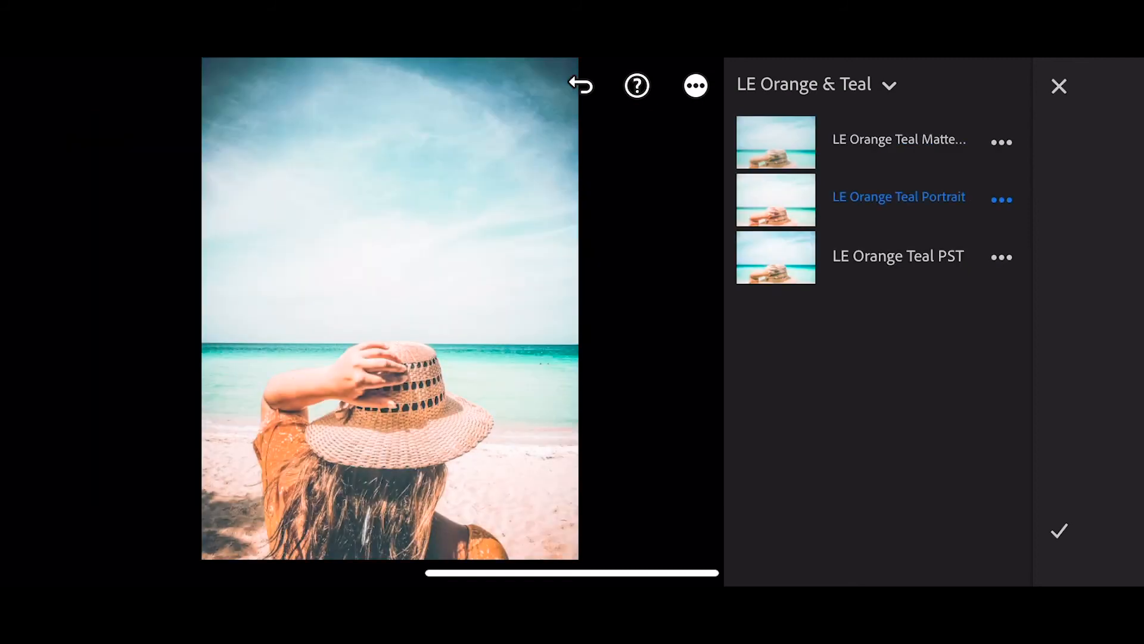
click(899, 255)
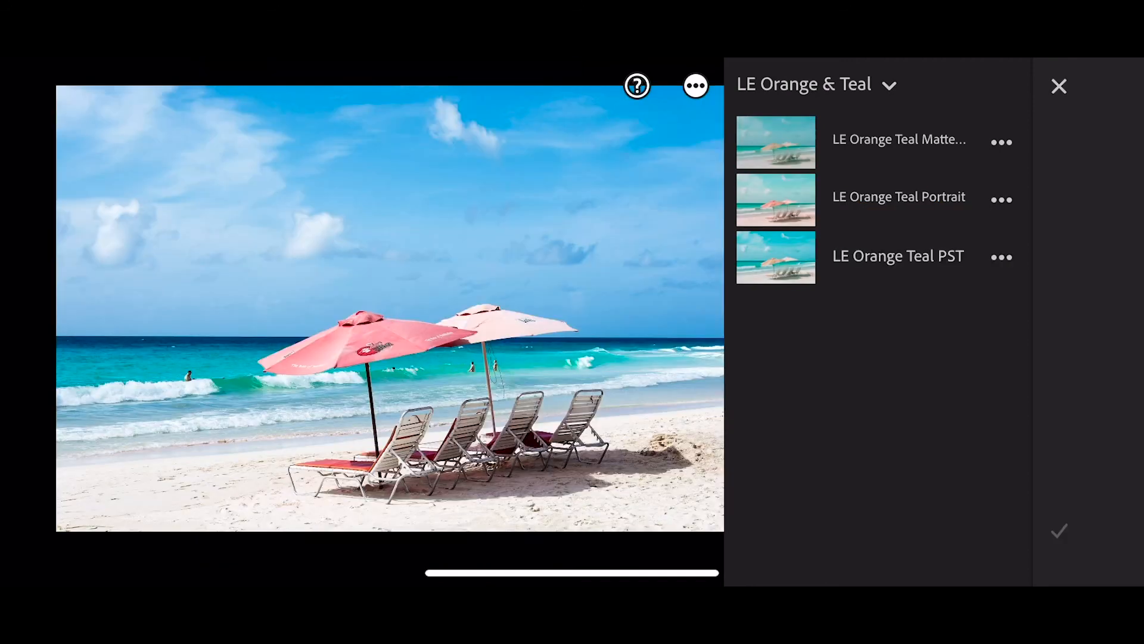
- Compare the same three presets on the umbrella beach and promenade photos
click(899, 140)
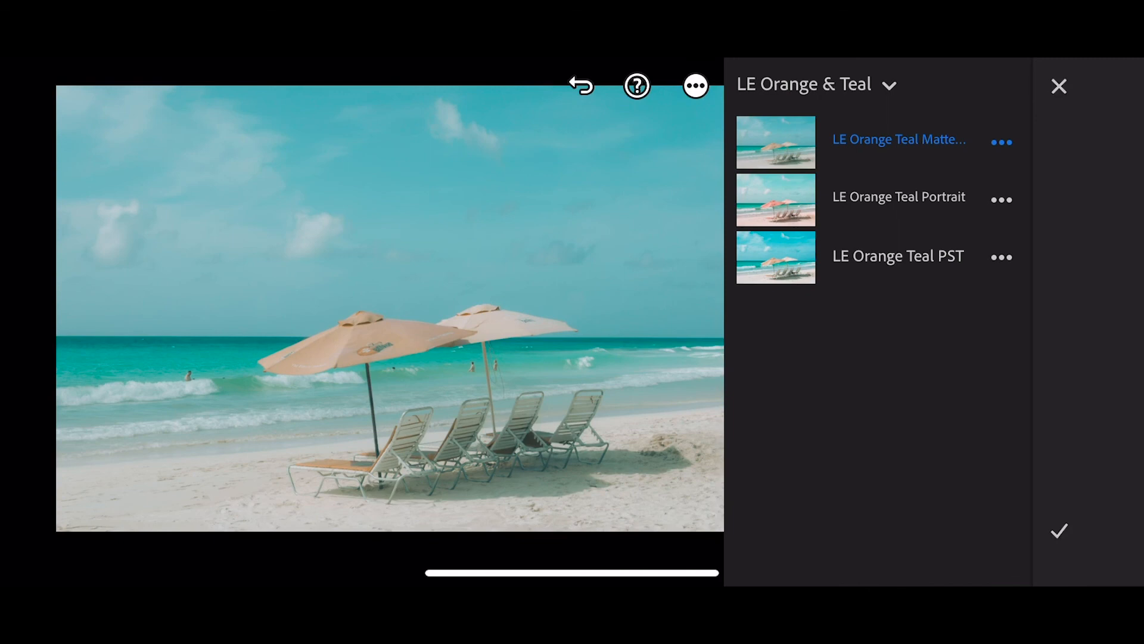
click(899, 257)
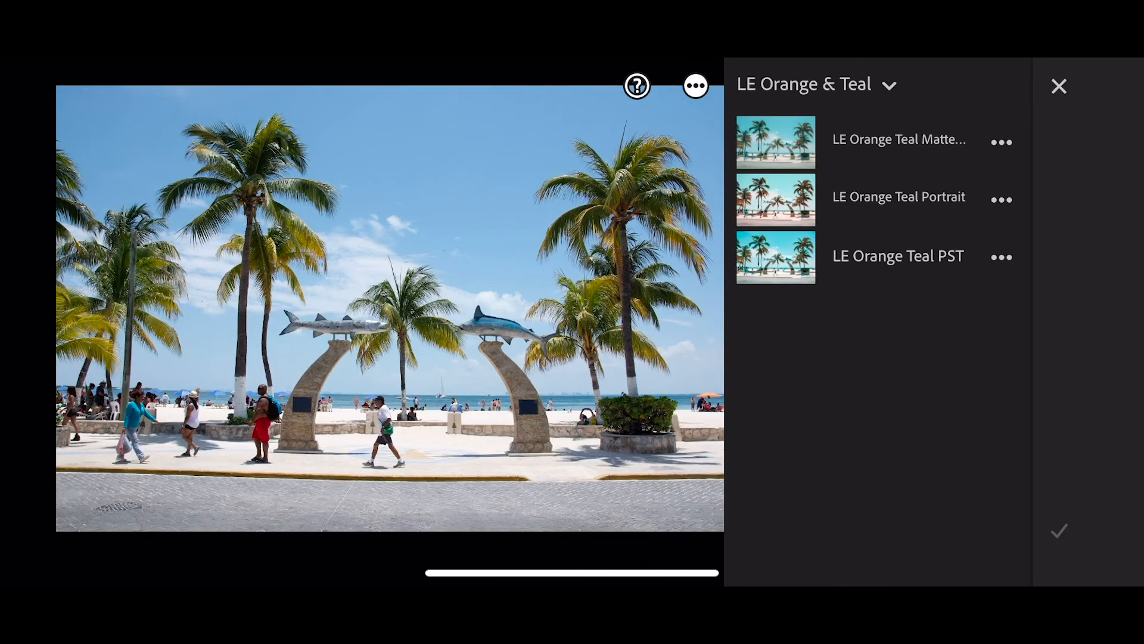
click(898, 255)
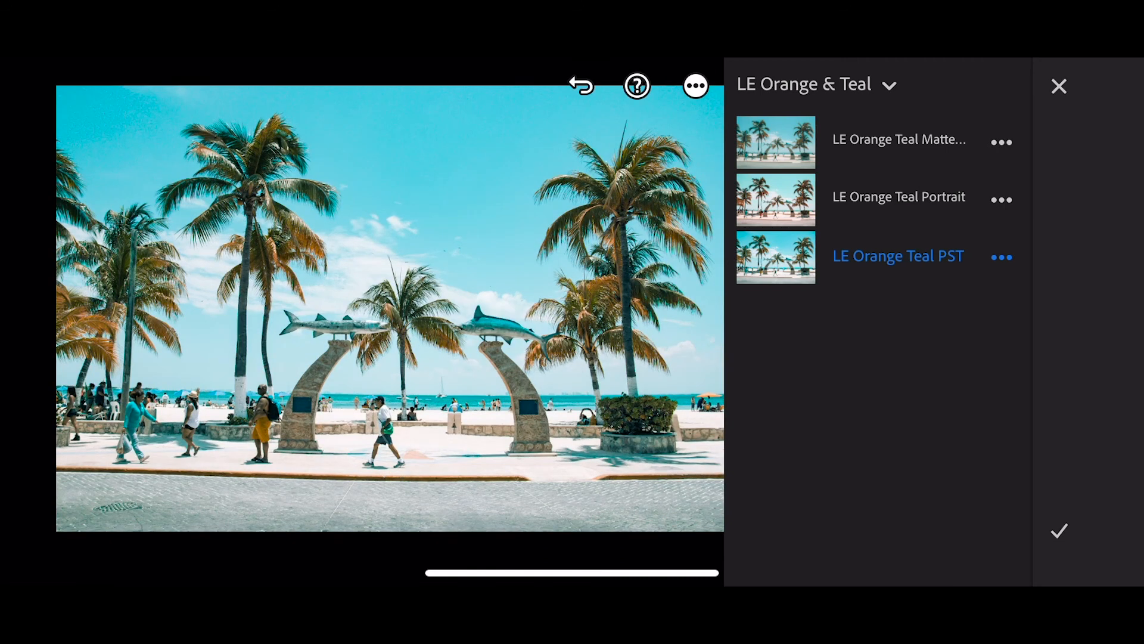
click(898, 140)
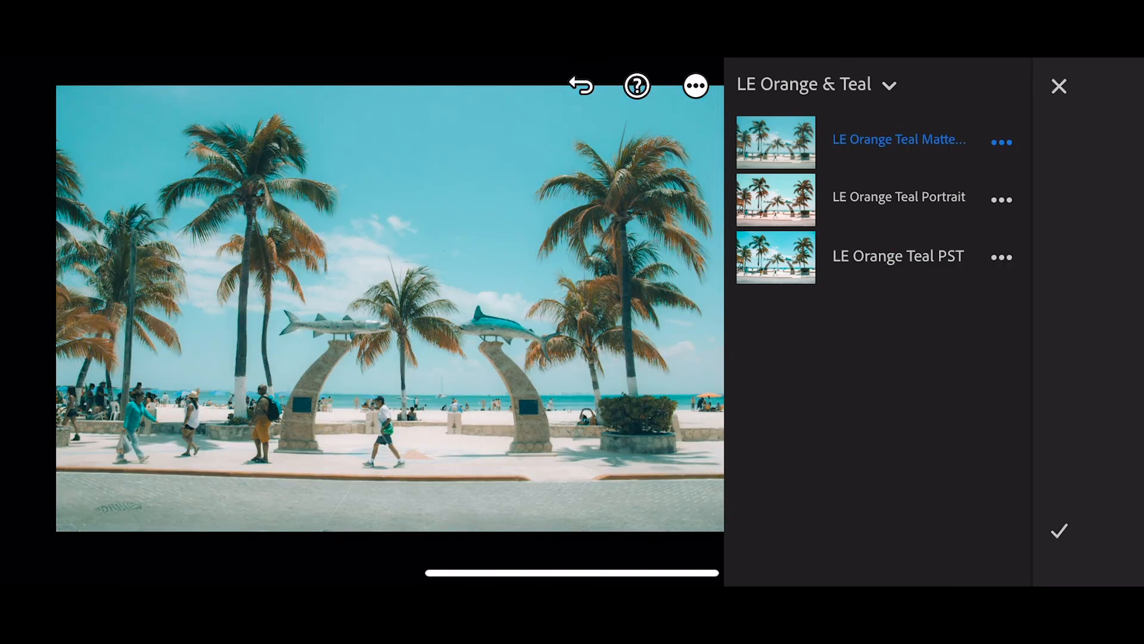
click(898, 197)
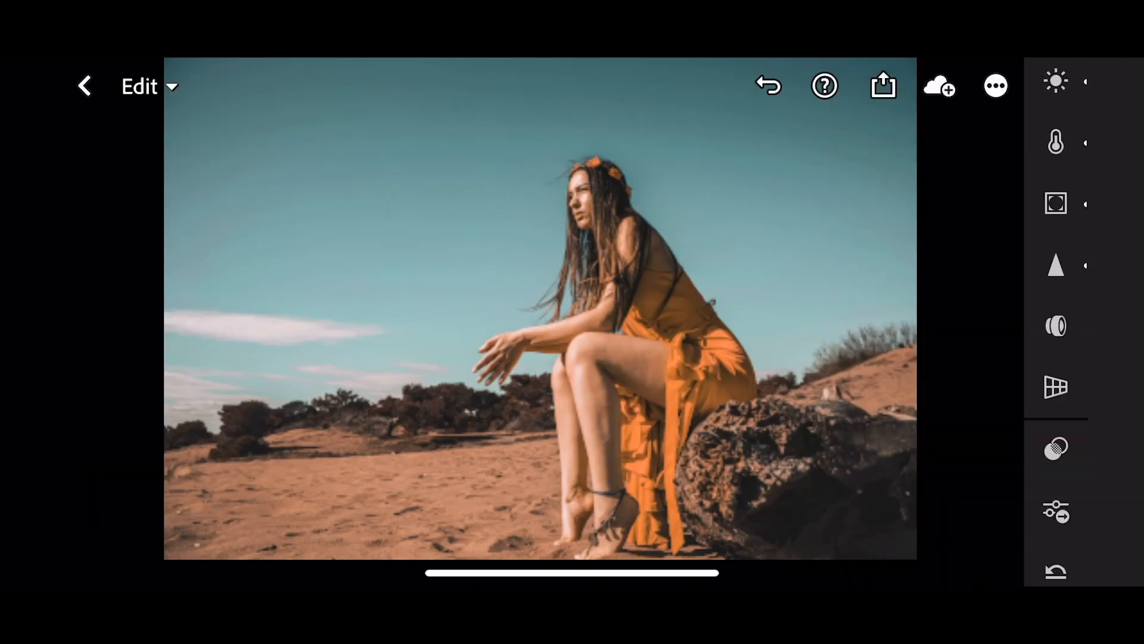
- In the Light panel raise exposure to +0.69 and contrast to +15
click(1055, 80)
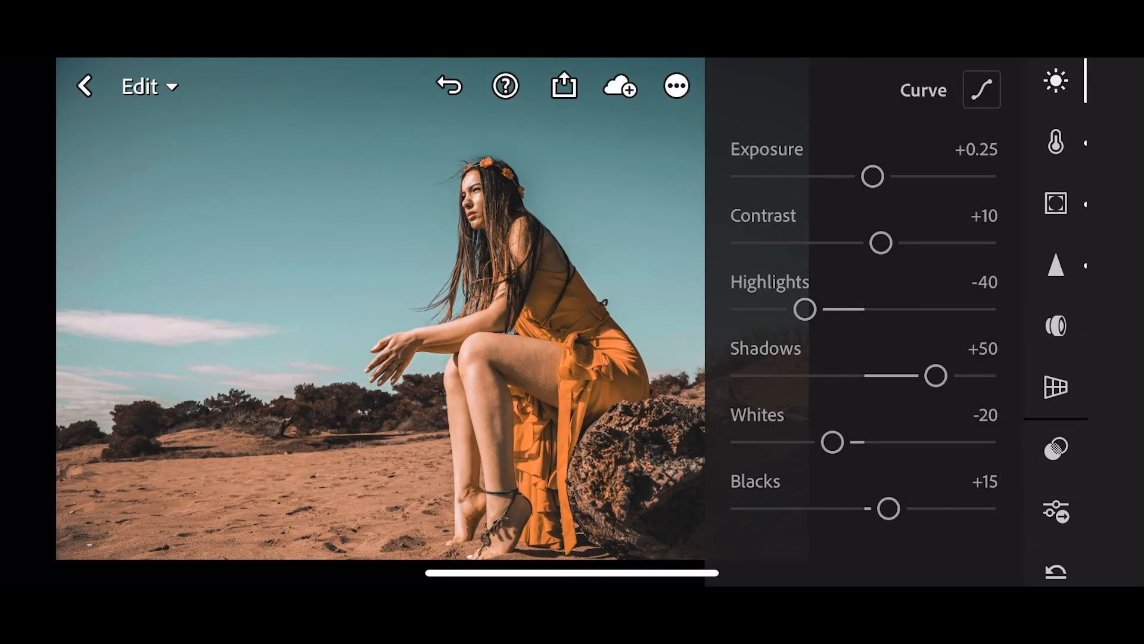
drag(872, 176, 885, 176)
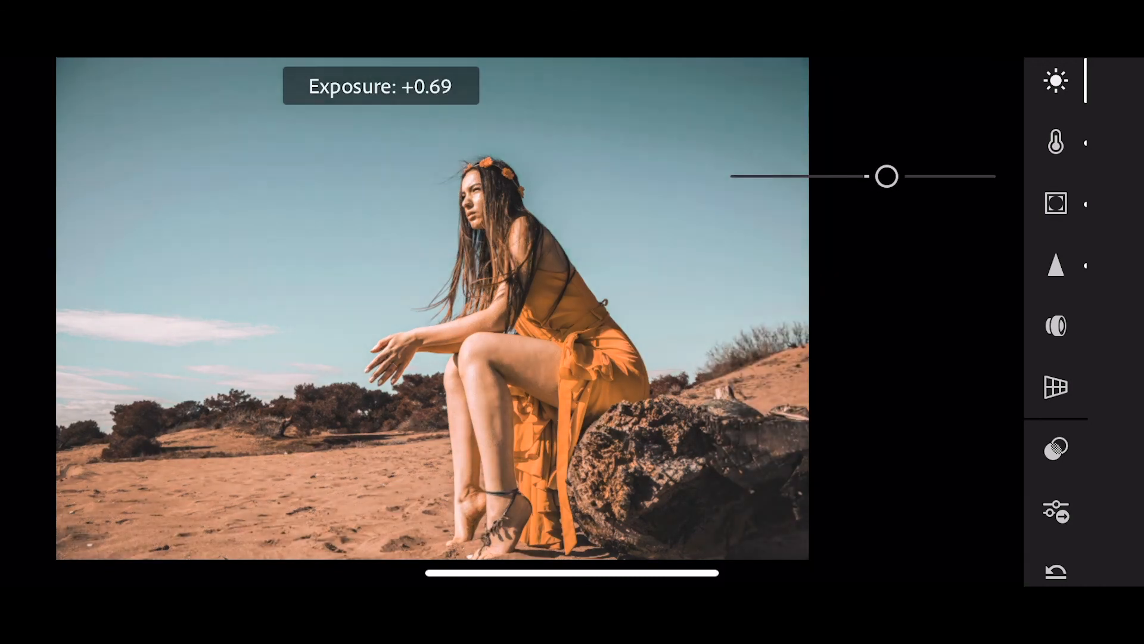
drag(886, 176, 889, 243)
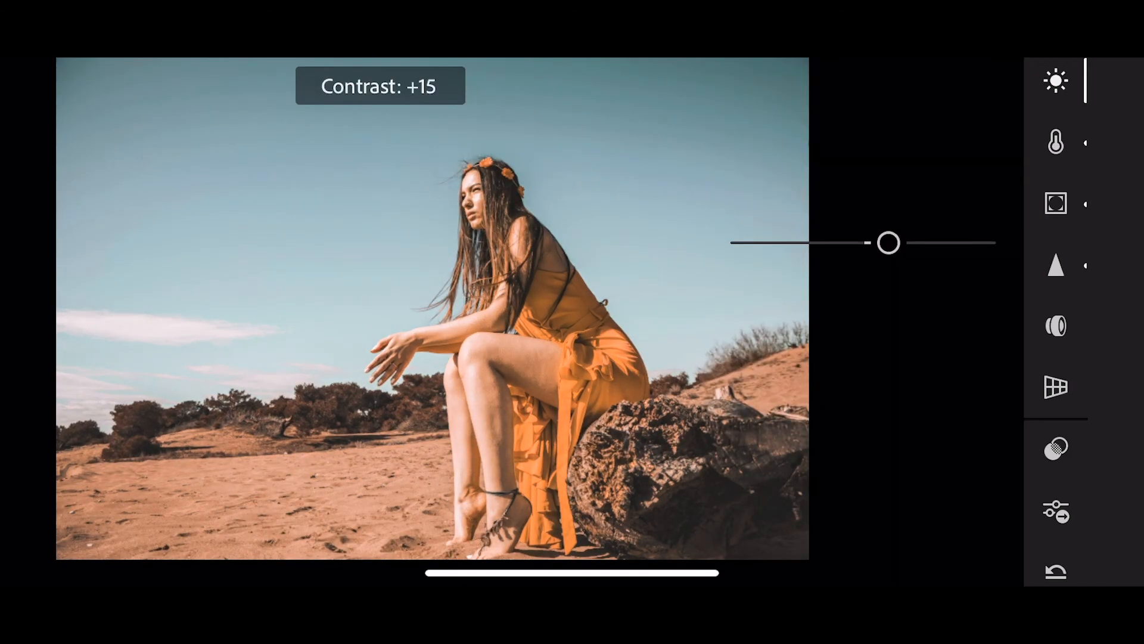